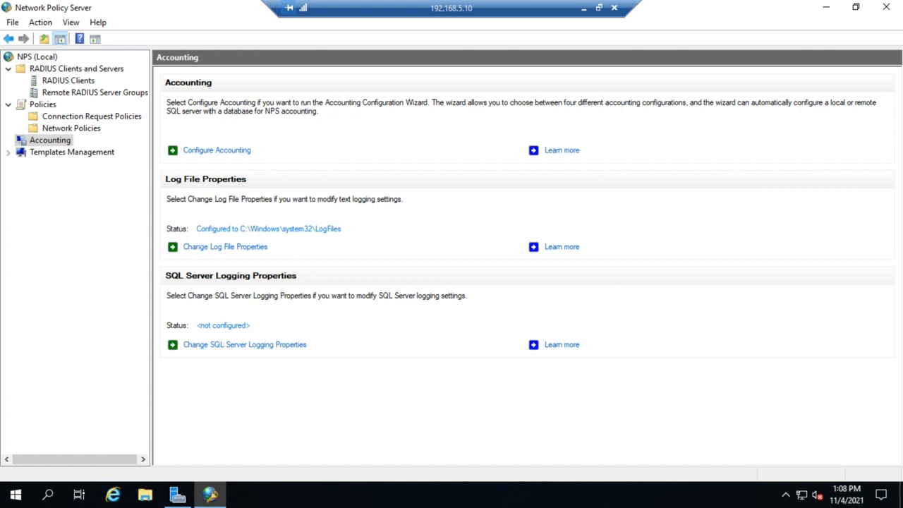
pyautogui.moveTo(189, 198)
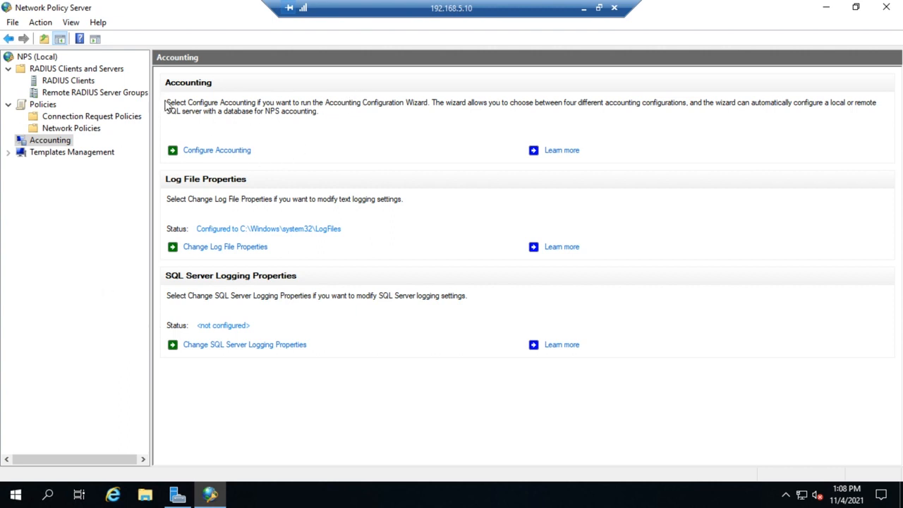
pyautogui.moveTo(356, 121)
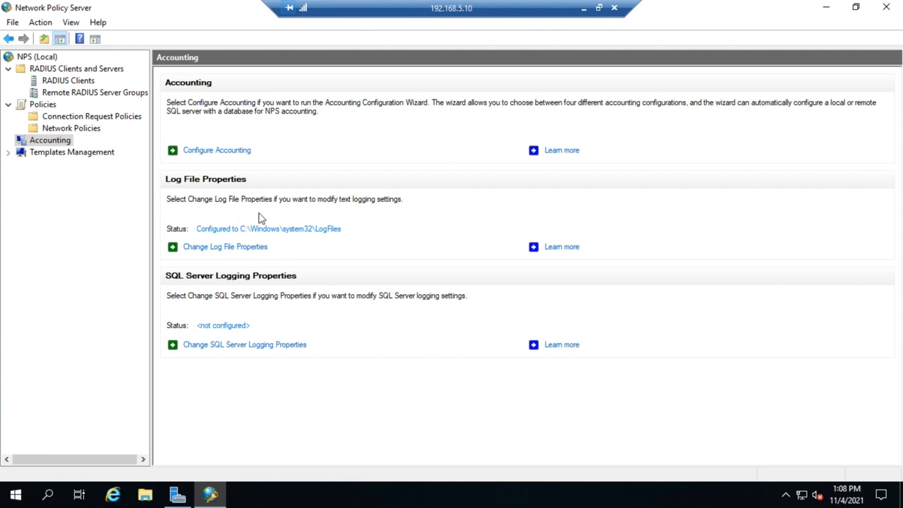
pyautogui.moveTo(245, 330)
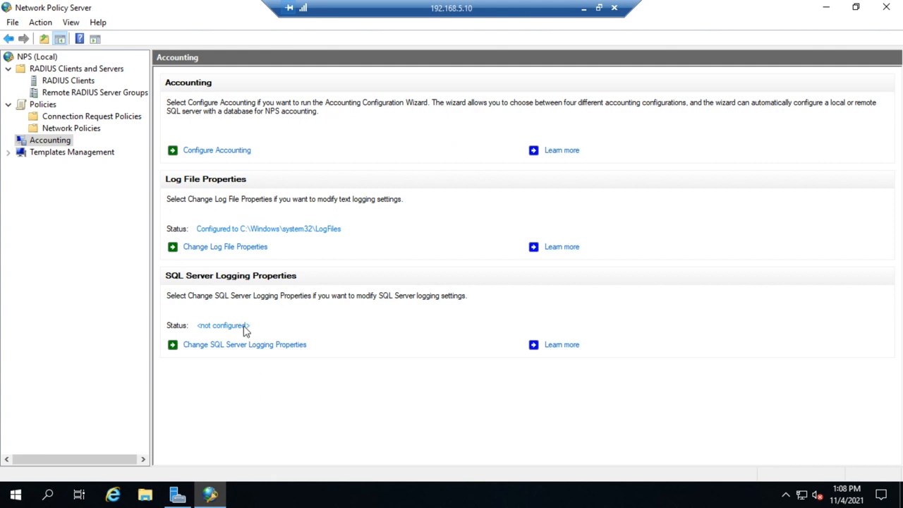
pyautogui.moveTo(245, 330)
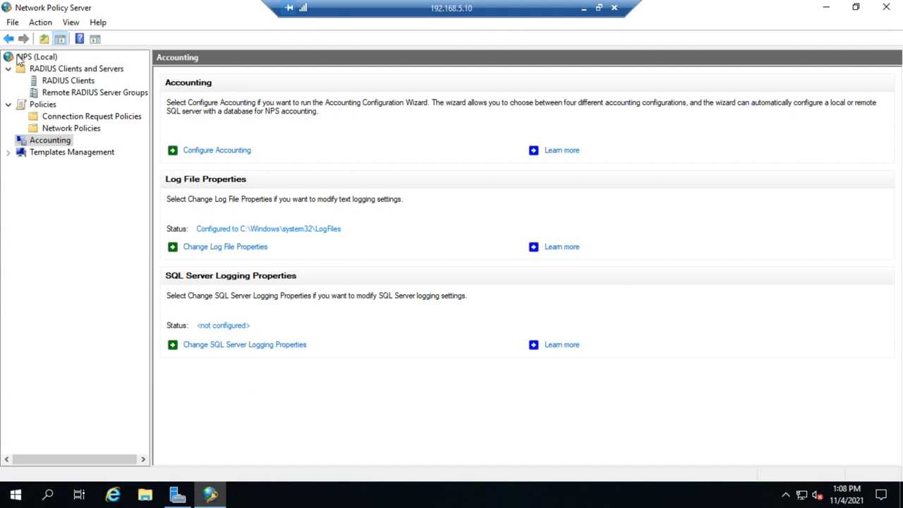
# - Select NPS (Local) to show the Getting Started overview with the RADIUS Dial-Up/VPN scenario
pyautogui.click(36, 56)
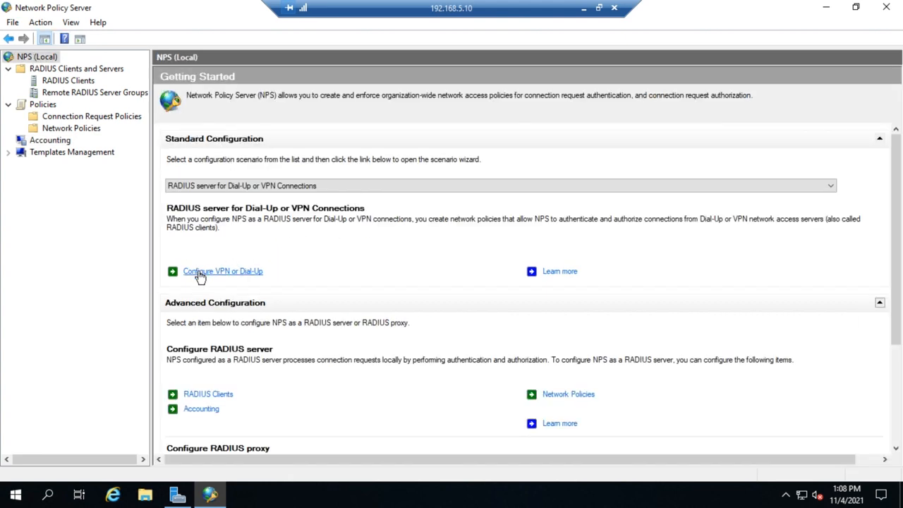
pyautogui.moveTo(384, 259)
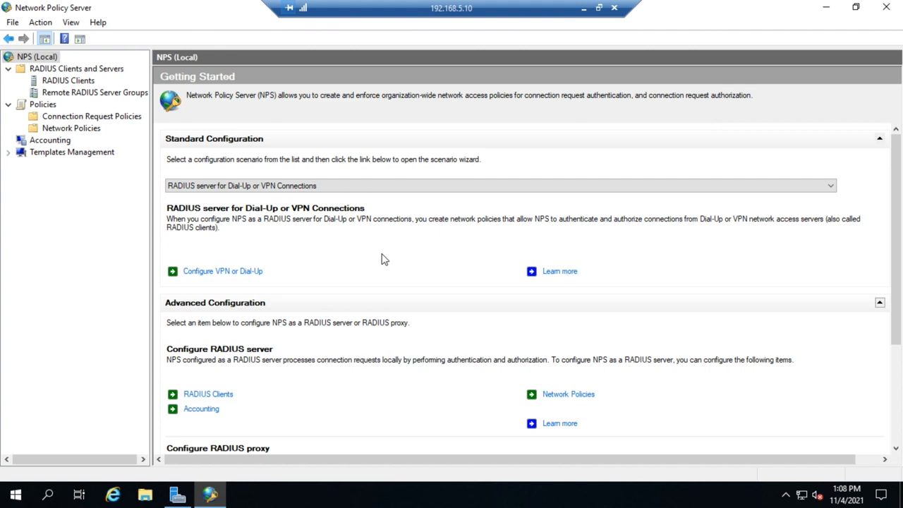
pyautogui.moveTo(362, 237)
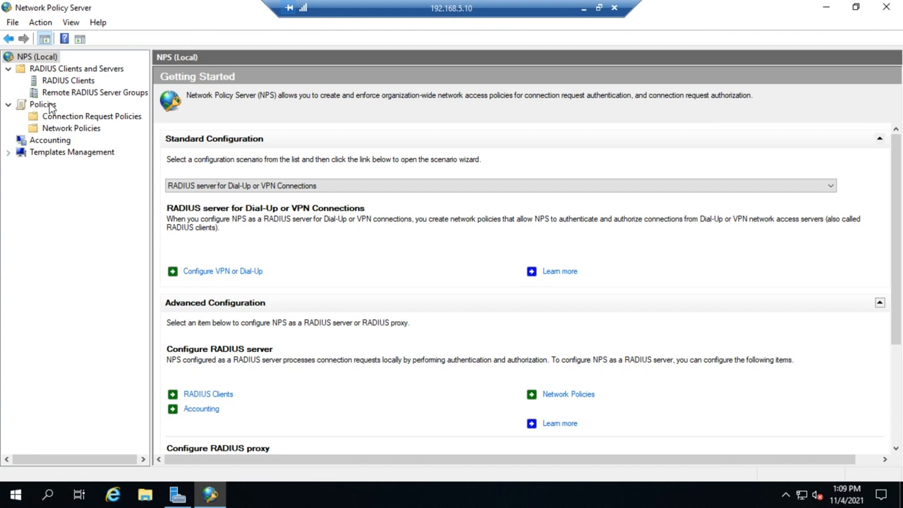
pyautogui.moveTo(55, 106)
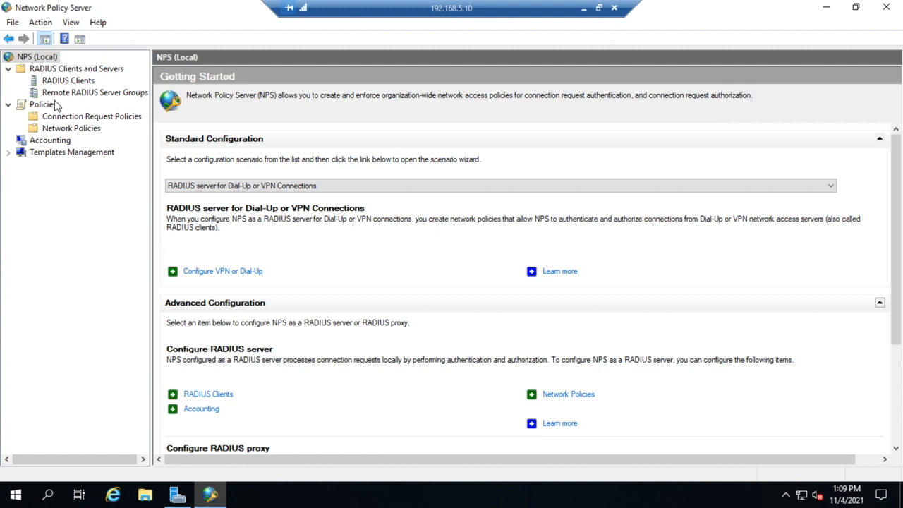
pyautogui.moveTo(153, 126)
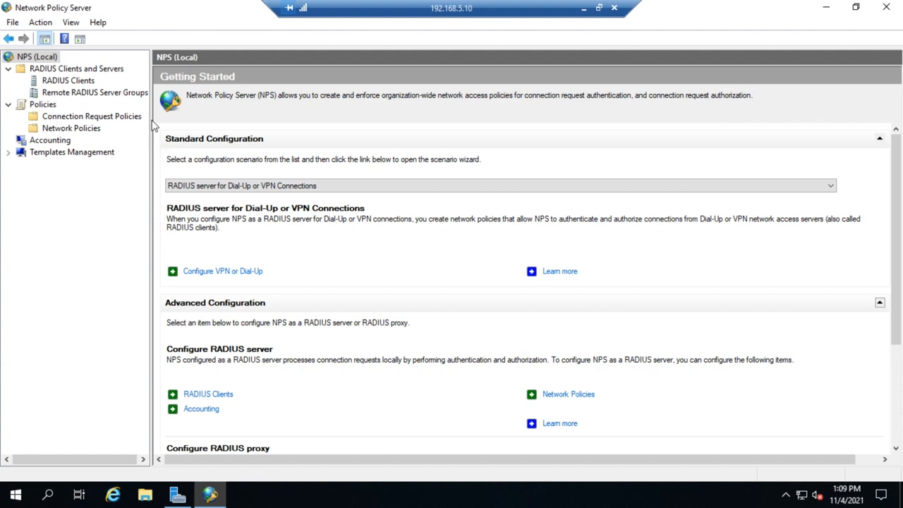
pyautogui.moveTo(62, 120)
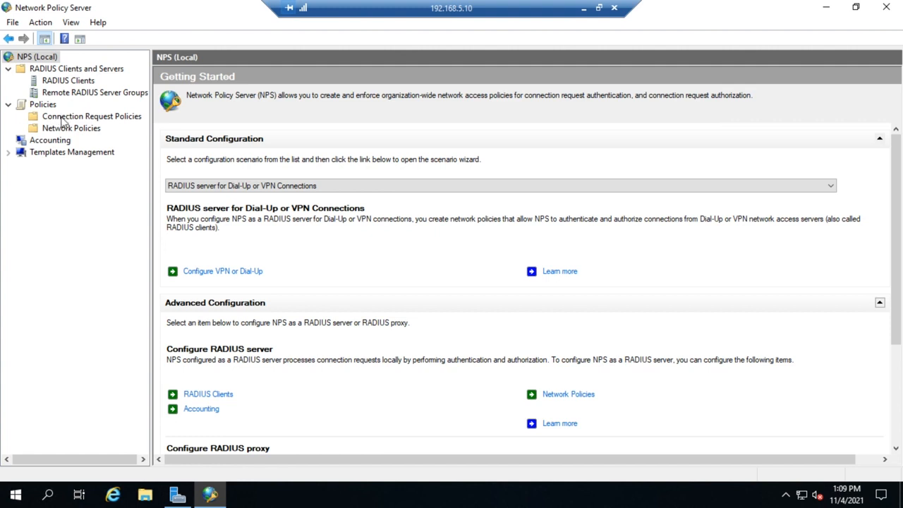
pyautogui.moveTo(408, 265)
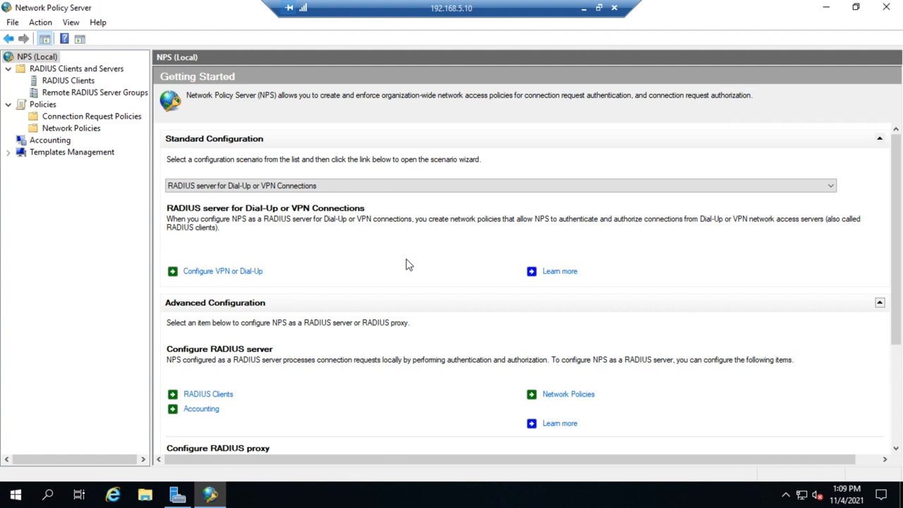
pyautogui.moveTo(296, 172)
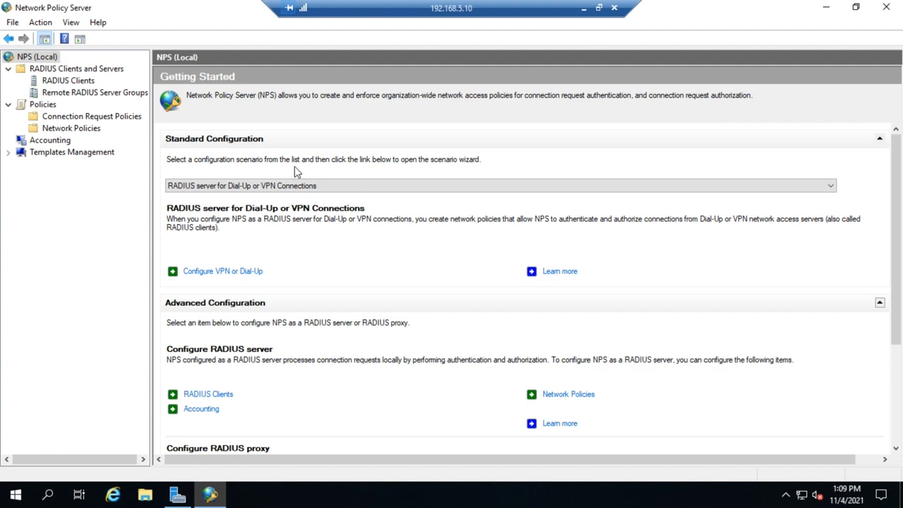
pyautogui.moveTo(40, 145)
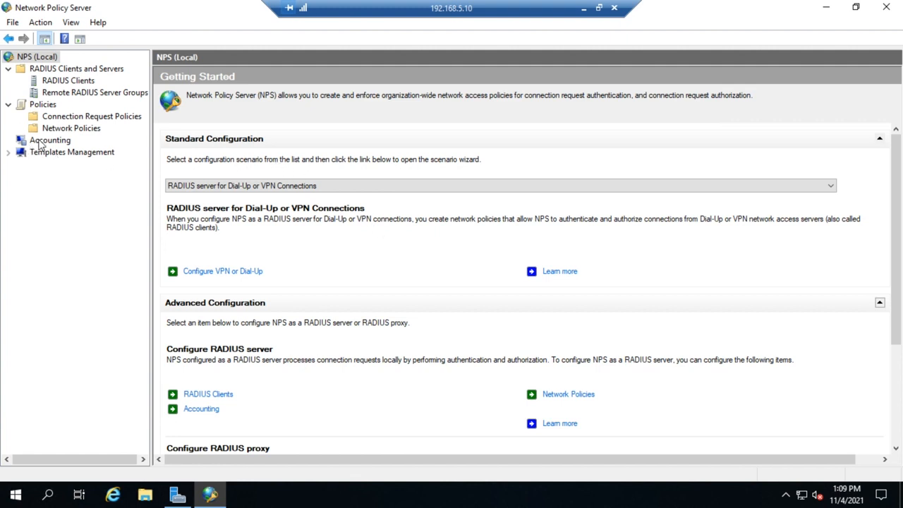
# - Go to the Accounting node and launch the Accounting Configuration Wizard via Configure Accounting
pyautogui.click(50, 139)
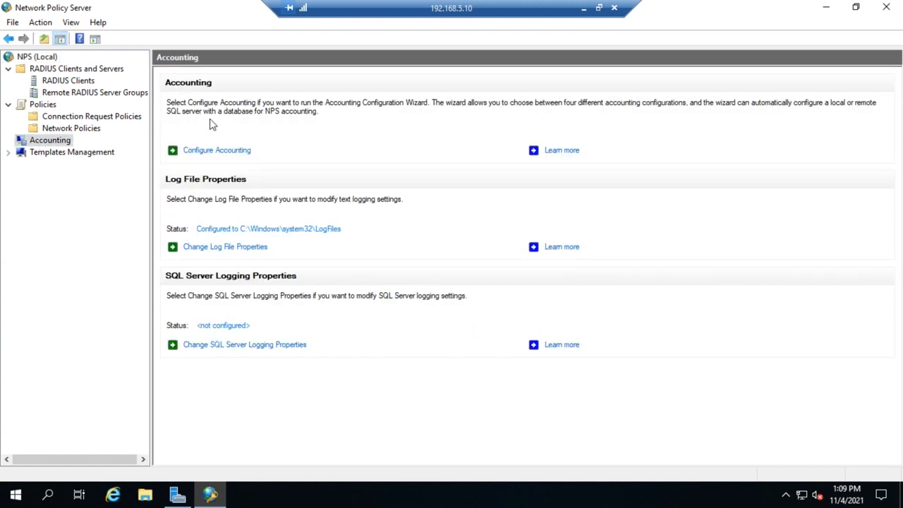
pyautogui.moveTo(266, 156)
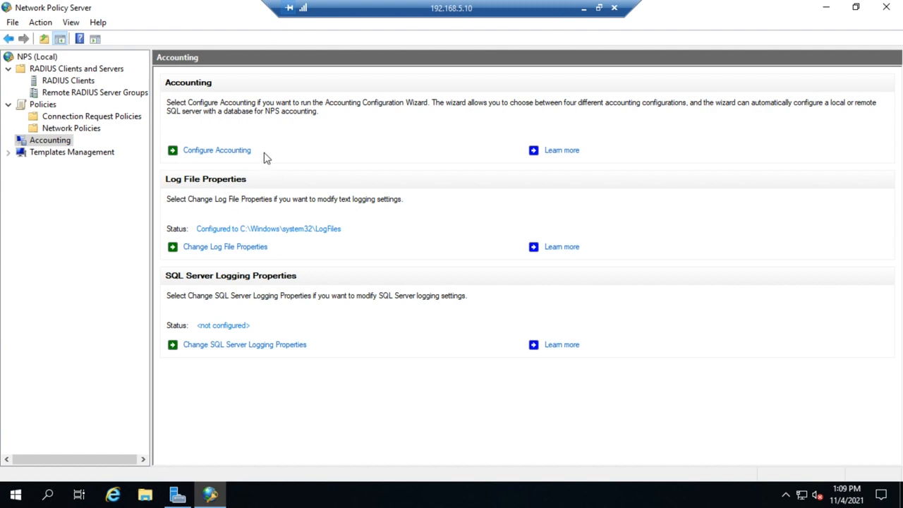
pyautogui.moveTo(217, 144)
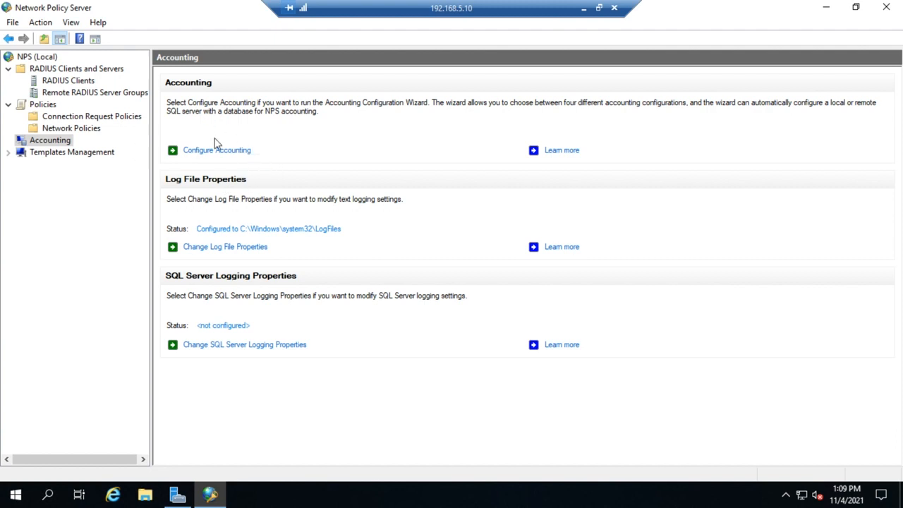
pyautogui.click(216, 150)
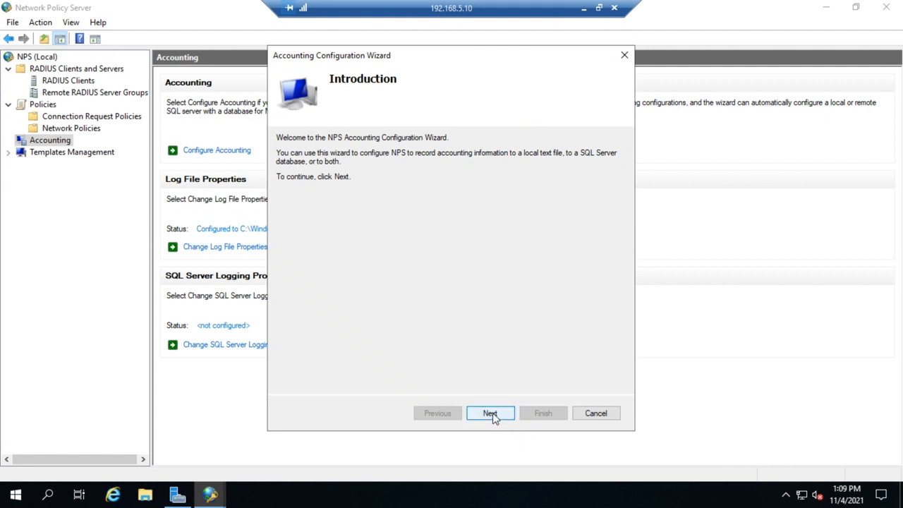
# - Move past the Introduction to Select Accounting Options, where SQL Server logging is preselected
pyautogui.click(490, 413)
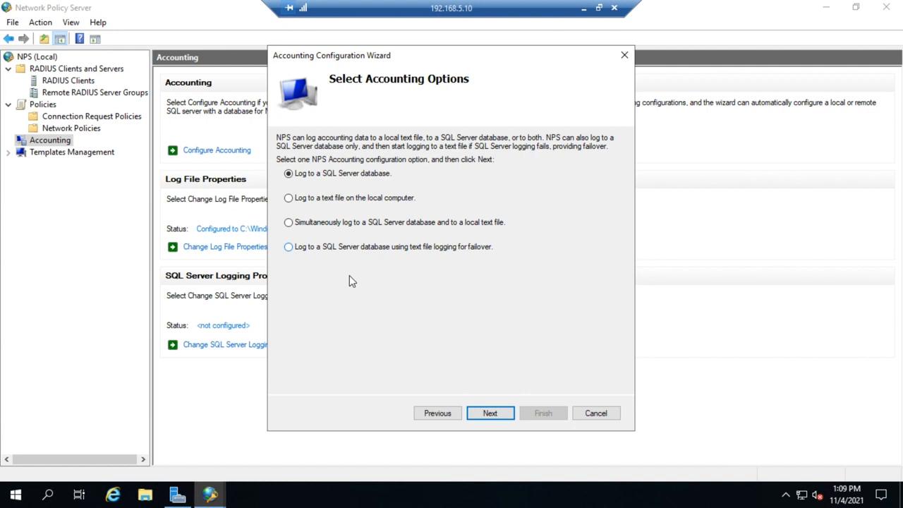
pyautogui.moveTo(378, 190)
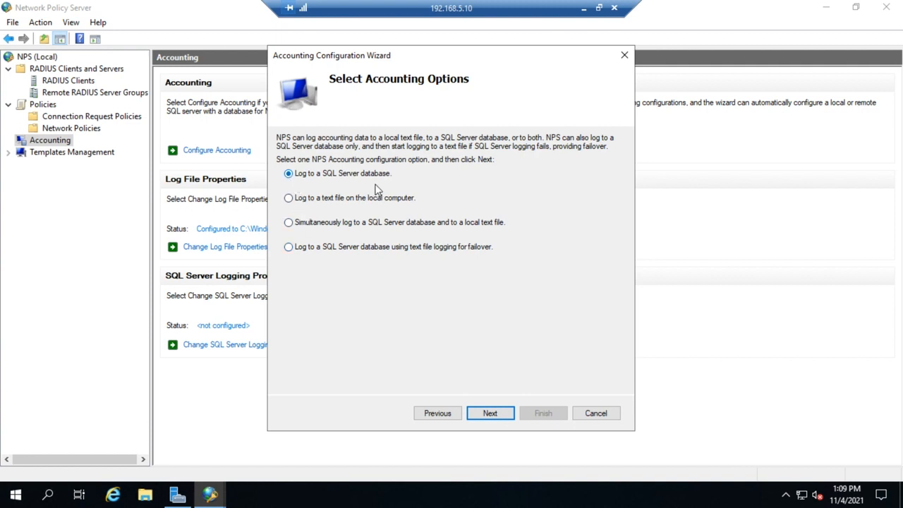
pyautogui.moveTo(404, 218)
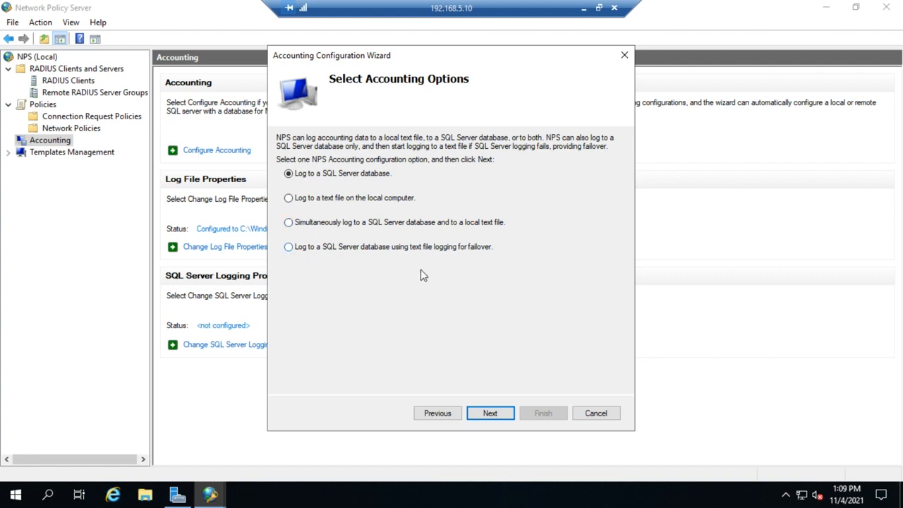
pyautogui.moveTo(458, 249)
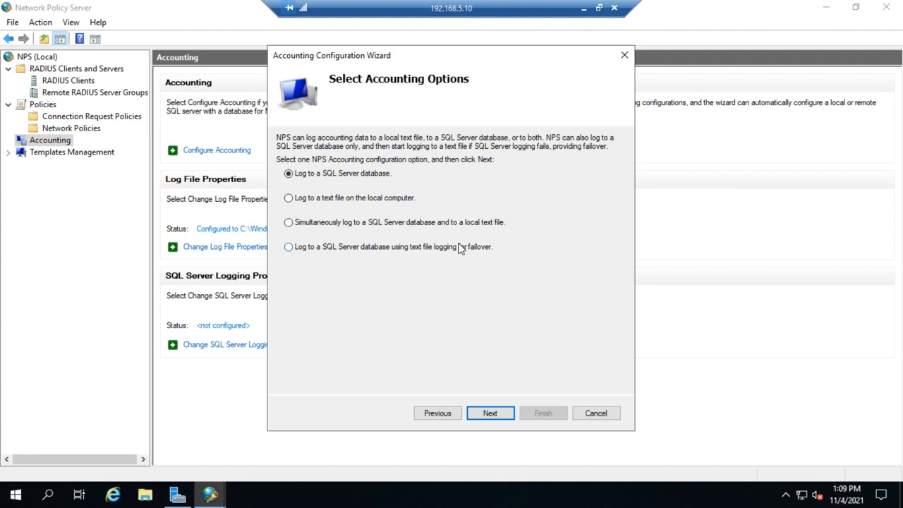
pyautogui.moveTo(468, 259)
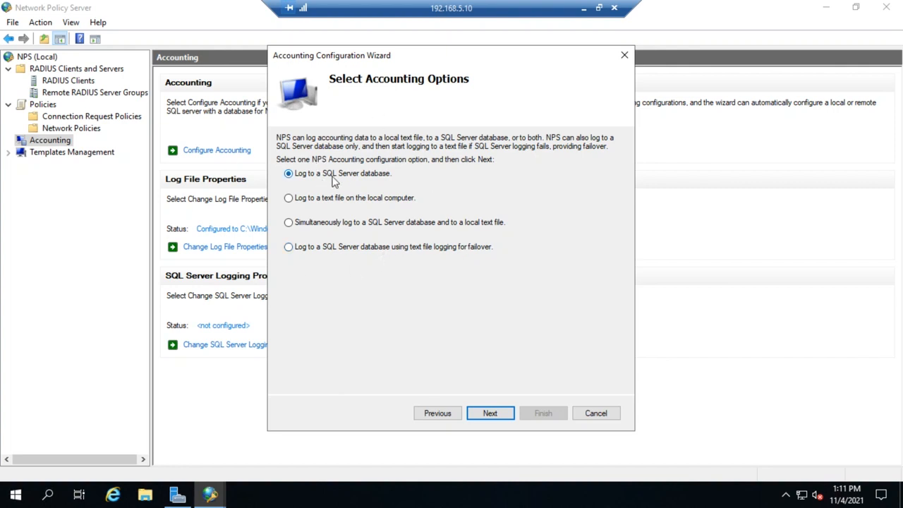
pyautogui.moveTo(378, 173)
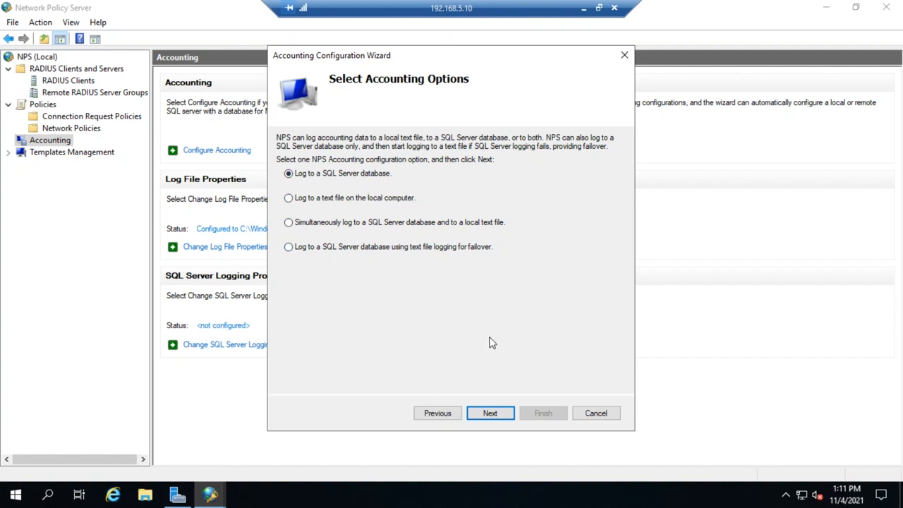
# - Visit the Configure SQL Server Logging page, leave it unconfigured, and go back to Select Accounting Options
pyautogui.click(490, 413)
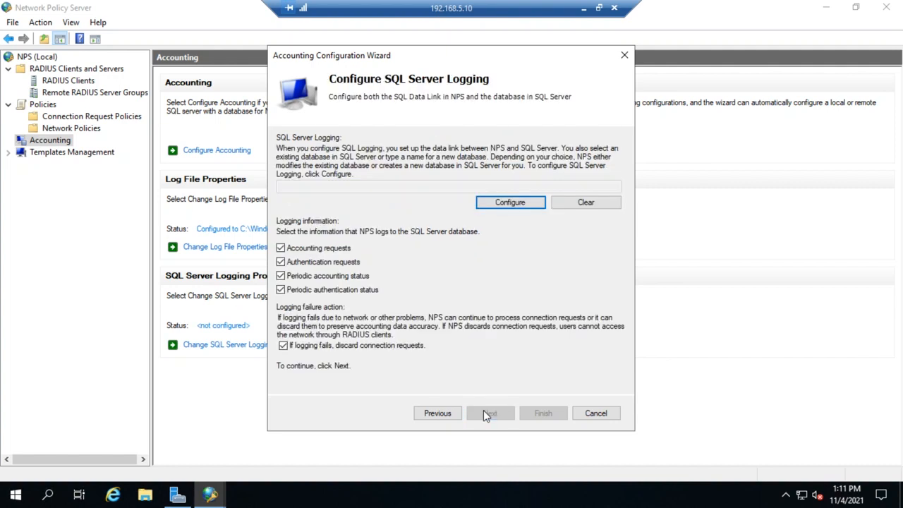
pyautogui.moveTo(290, 118)
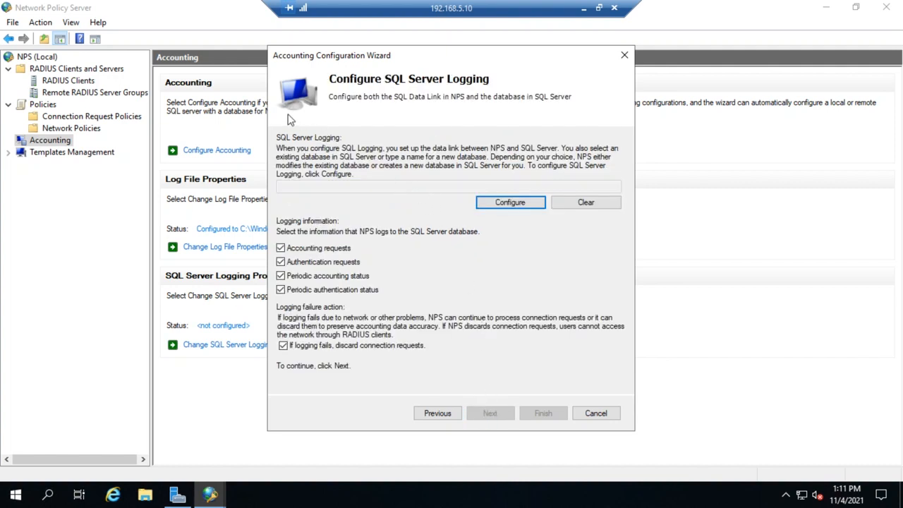
pyautogui.moveTo(469, 152)
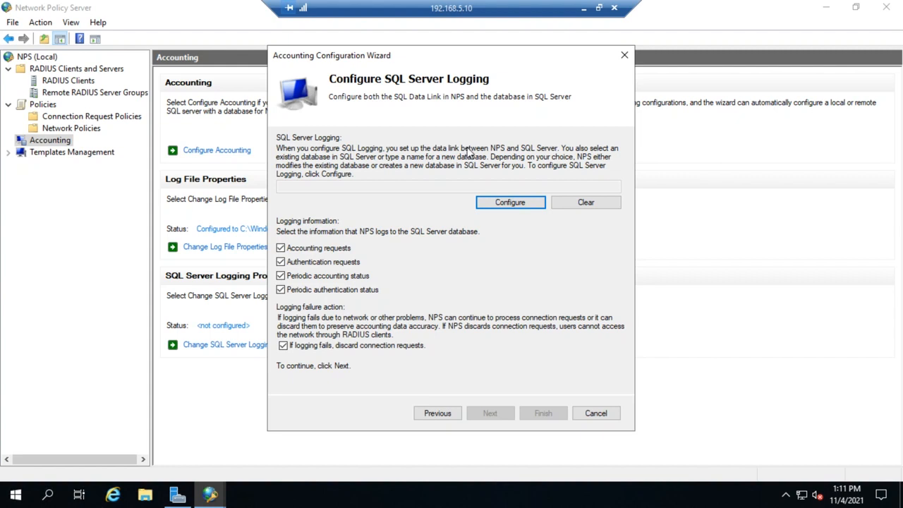
pyautogui.moveTo(556, 154)
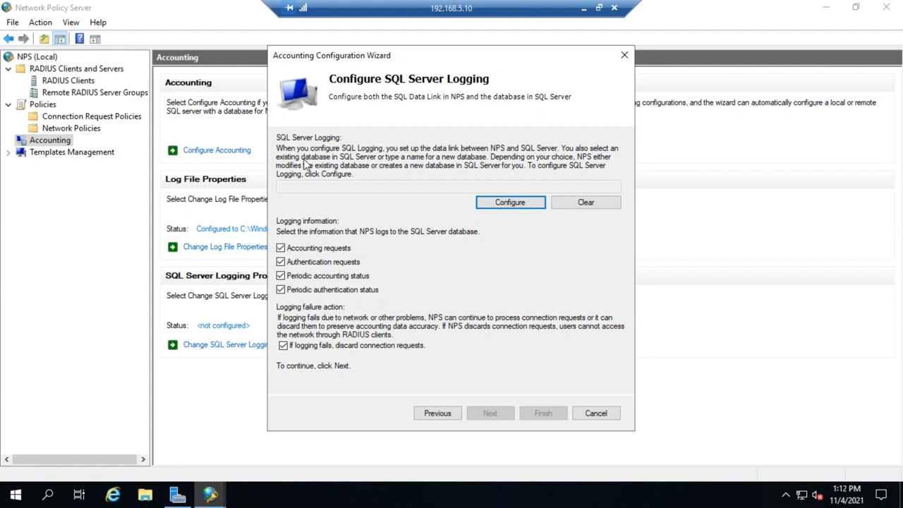
pyautogui.moveTo(324, 165)
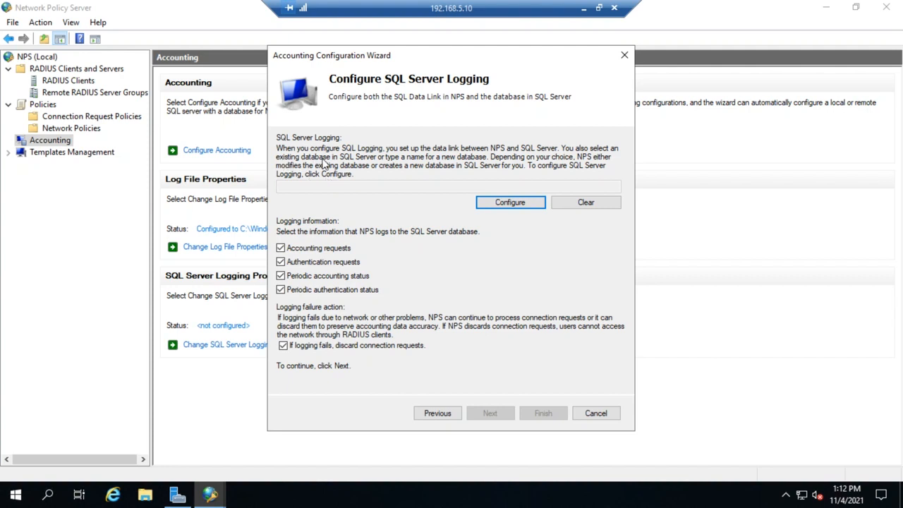
pyautogui.moveTo(494, 168)
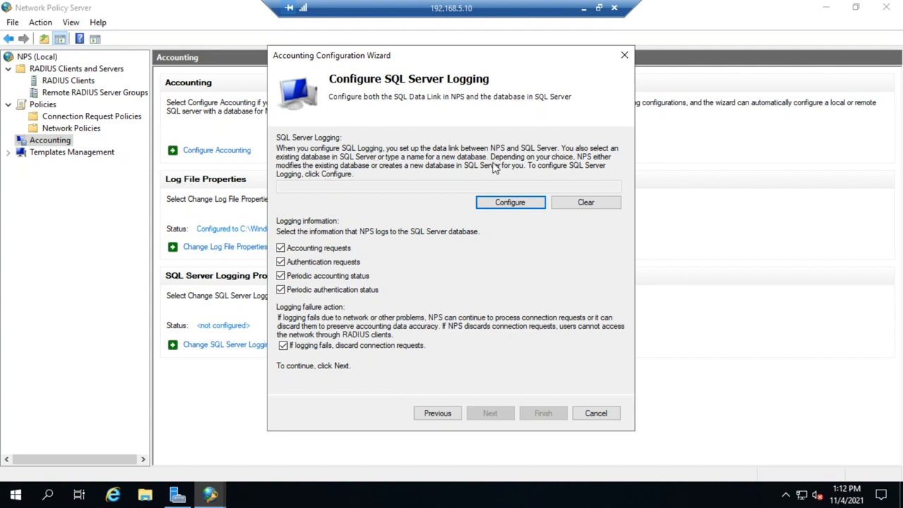
pyautogui.moveTo(337, 157)
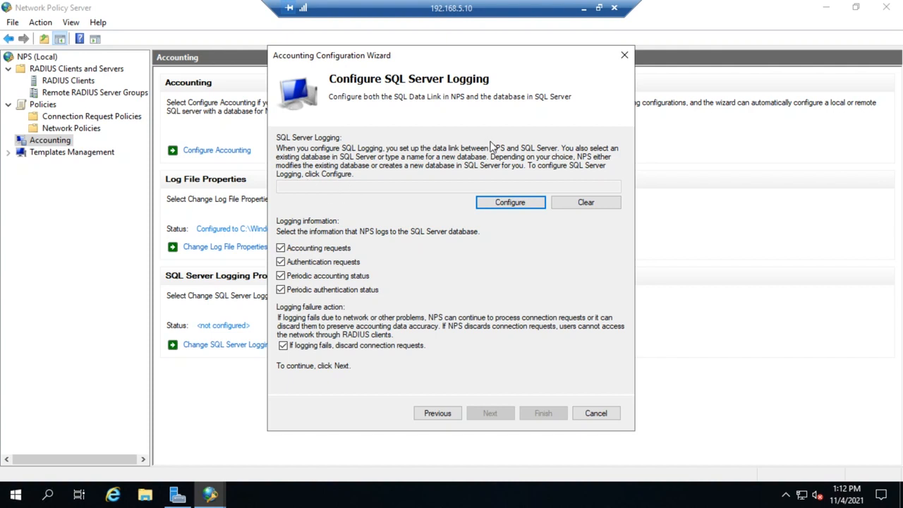
pyautogui.moveTo(381, 255)
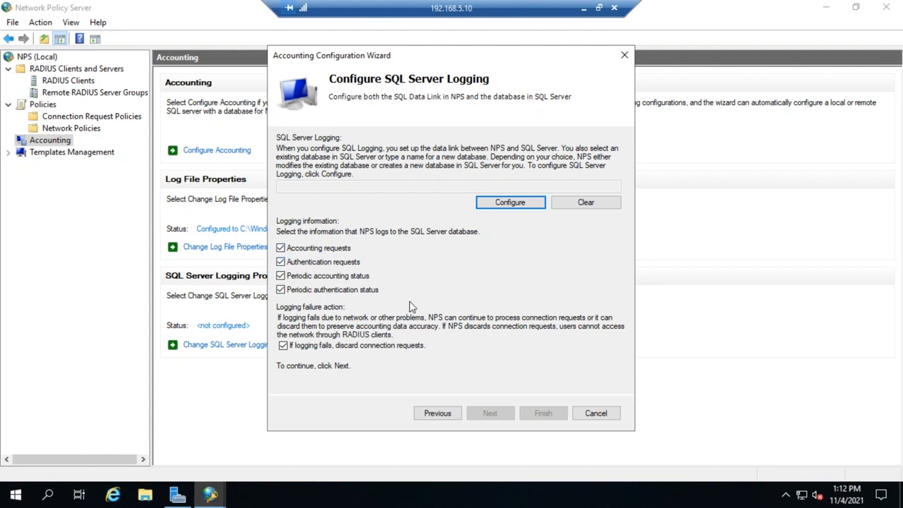
pyautogui.moveTo(453, 378)
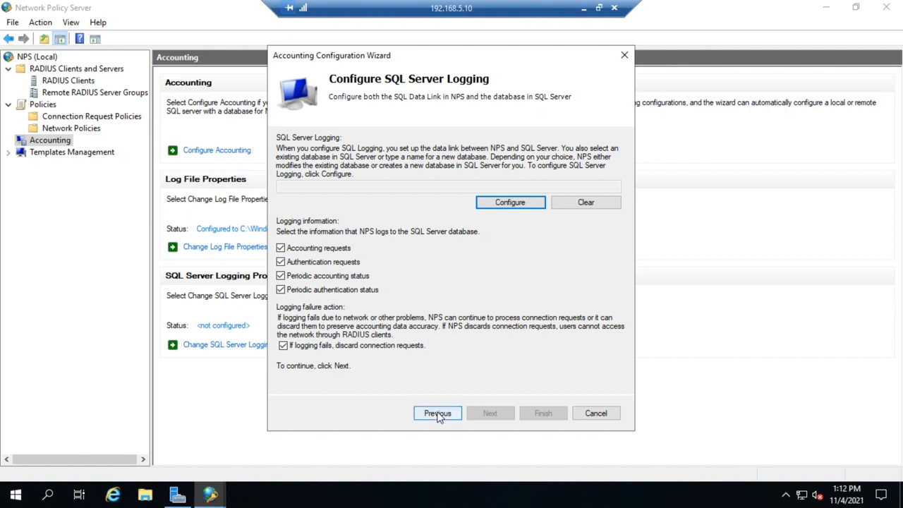
pyautogui.click(437, 412)
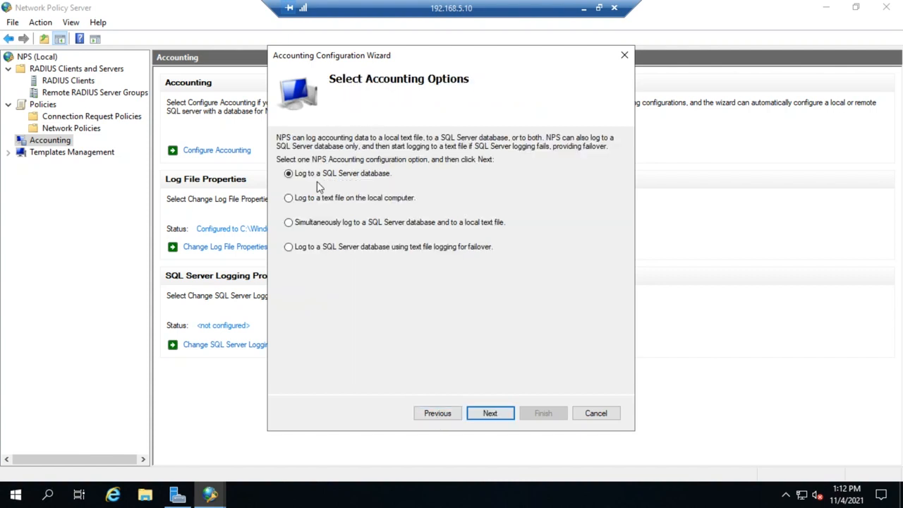
# - Choose 'Log to a text file on the local computer' and continue to Configure Local File Logging
pyautogui.click(288, 198)
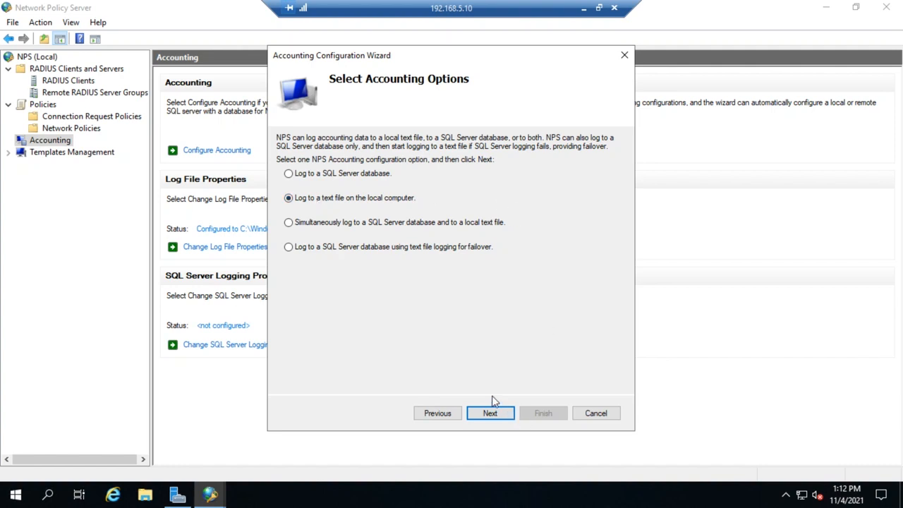
pyautogui.moveTo(420, 279)
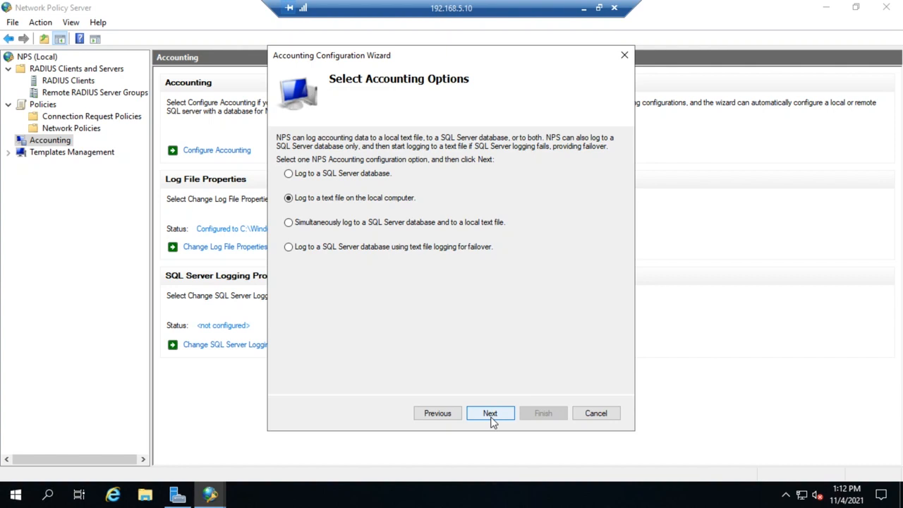
pyautogui.click(489, 412)
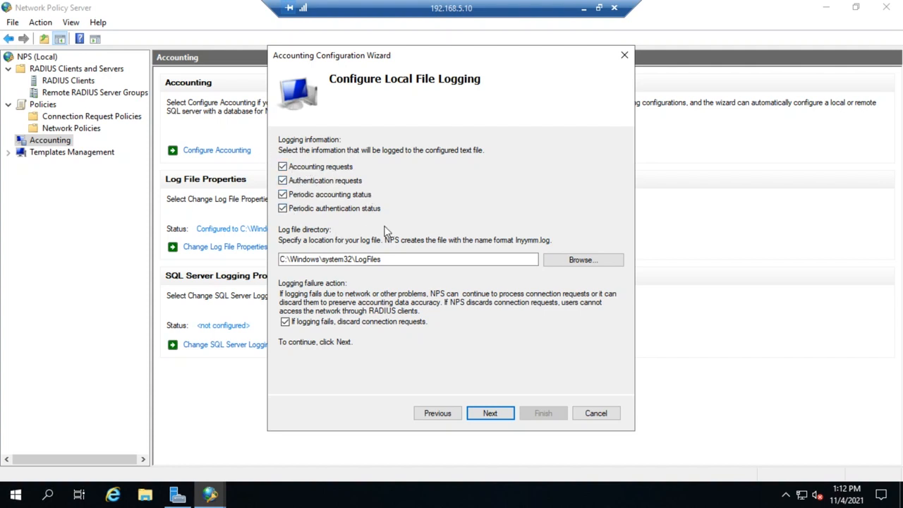
# - Keep all four logging types and the LogFiles directory, and clear 'If logging fails, discard connection requests'
pyautogui.click(283, 166)
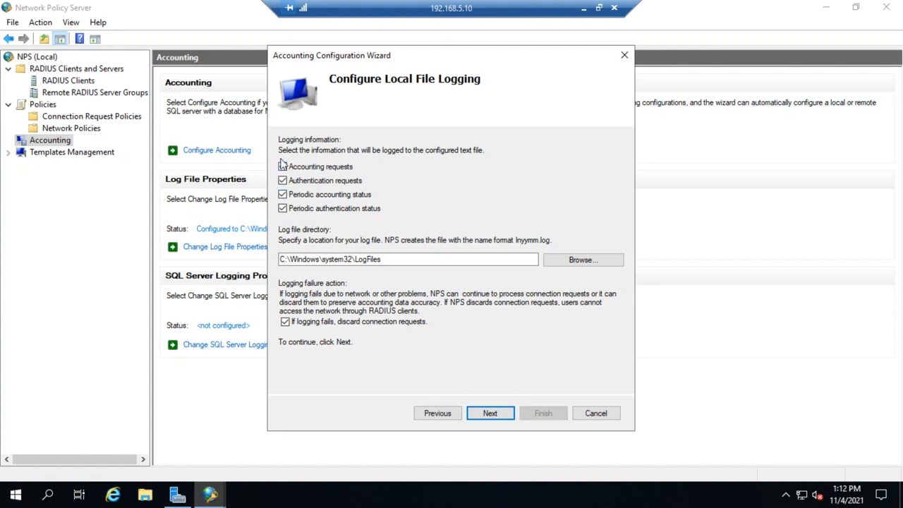
pyautogui.click(283, 166)
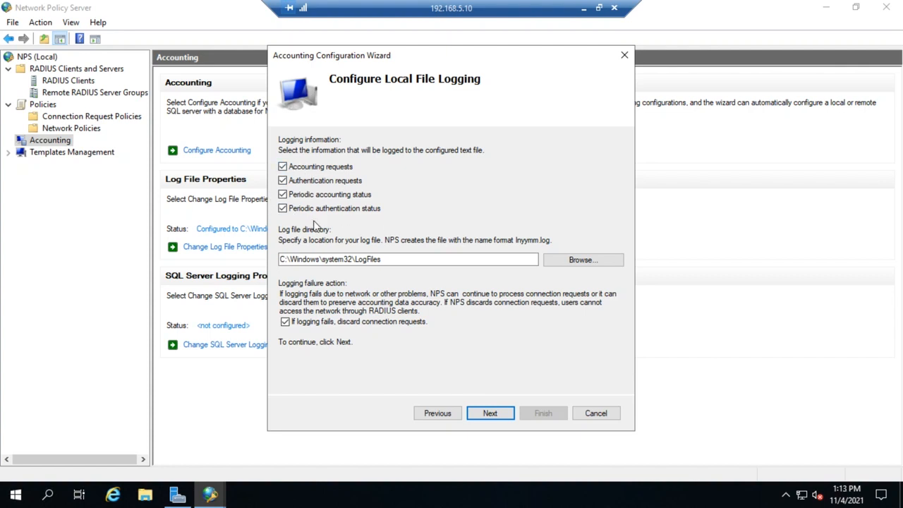
pyautogui.moveTo(299, 243)
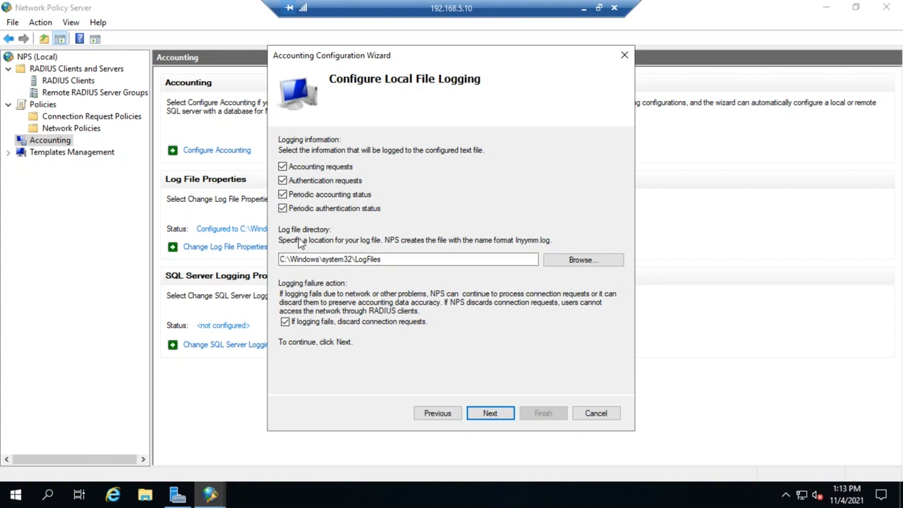
pyautogui.moveTo(286, 270)
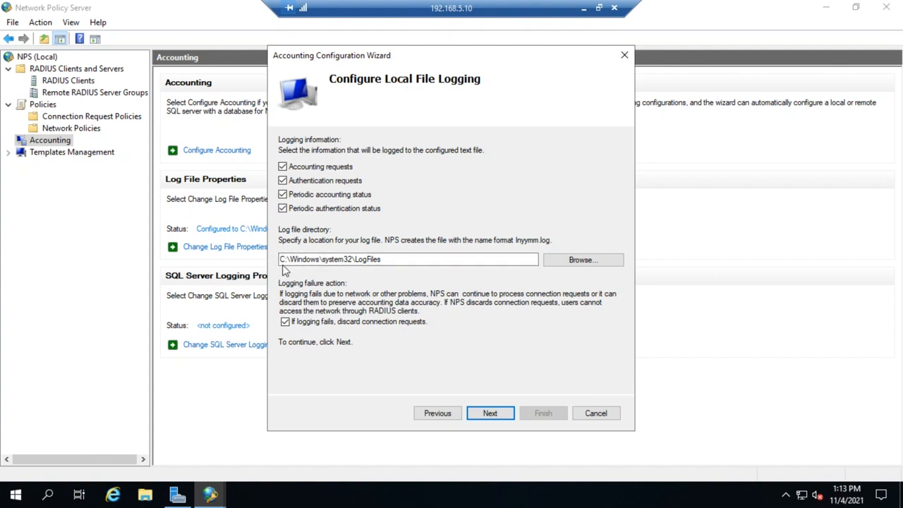
pyautogui.moveTo(386, 272)
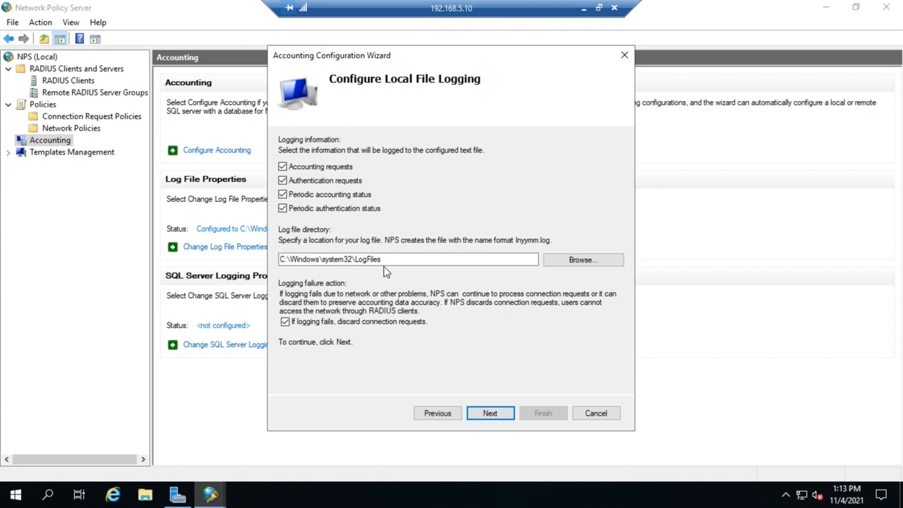
pyautogui.click(392, 259)
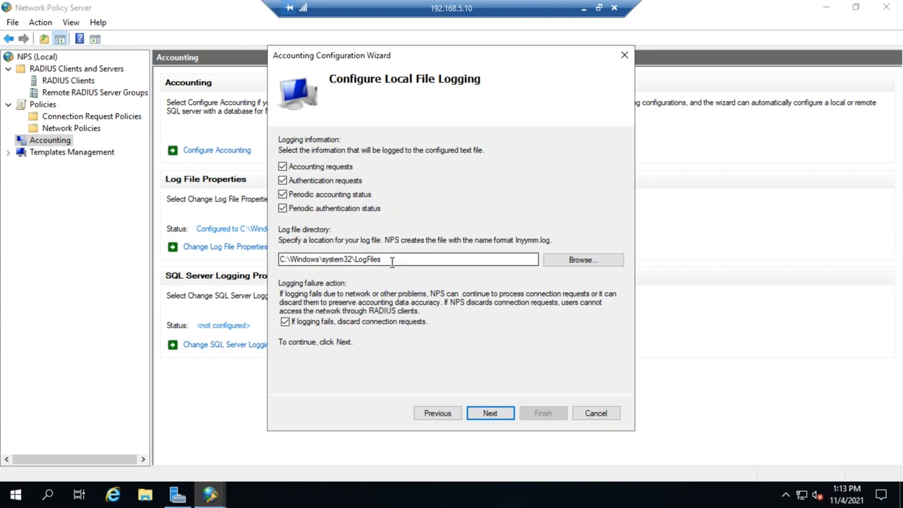
pyautogui.moveTo(295, 241)
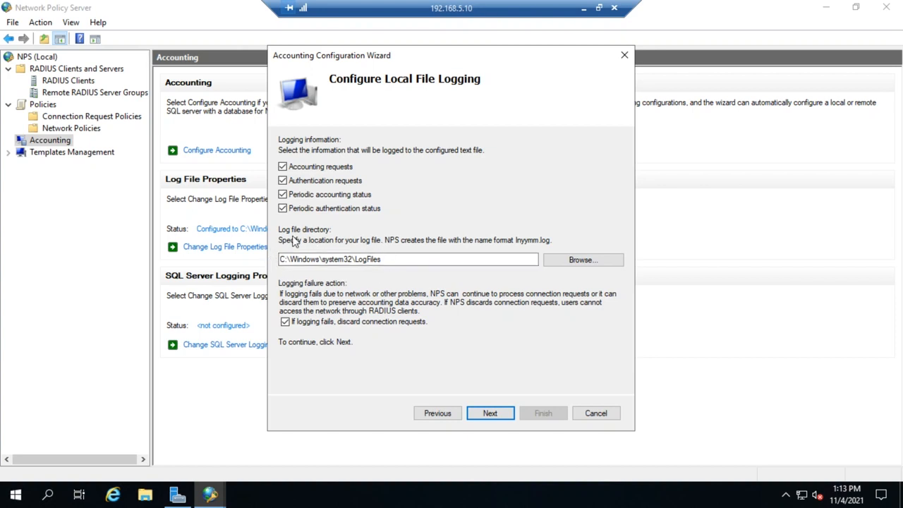
pyautogui.click(328, 259)
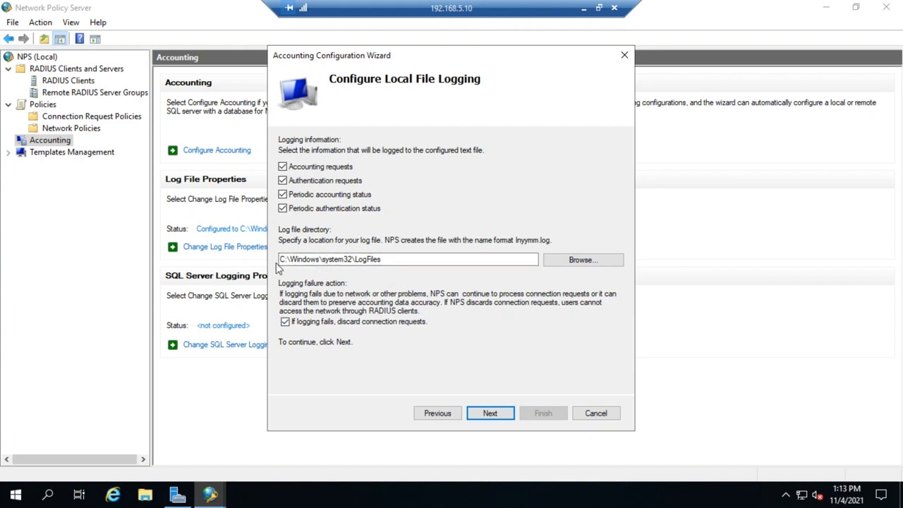
pyautogui.moveTo(314, 277)
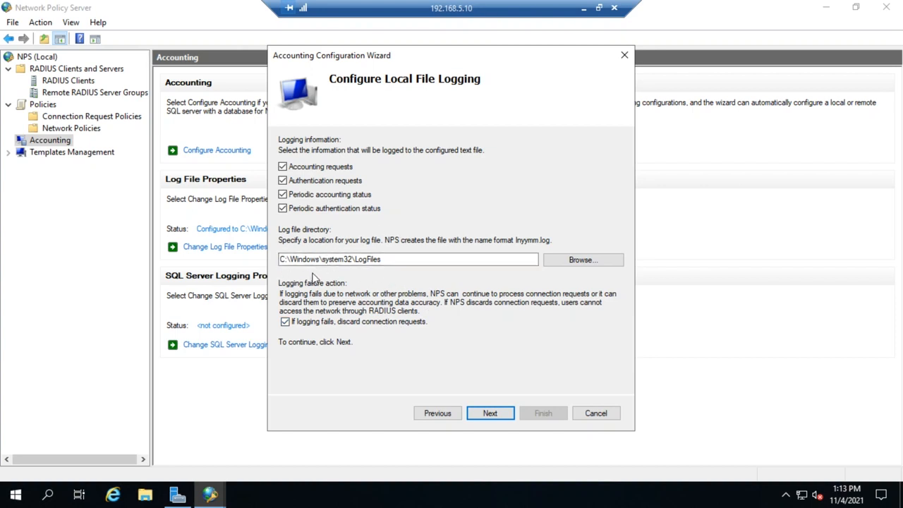
pyautogui.moveTo(292, 278)
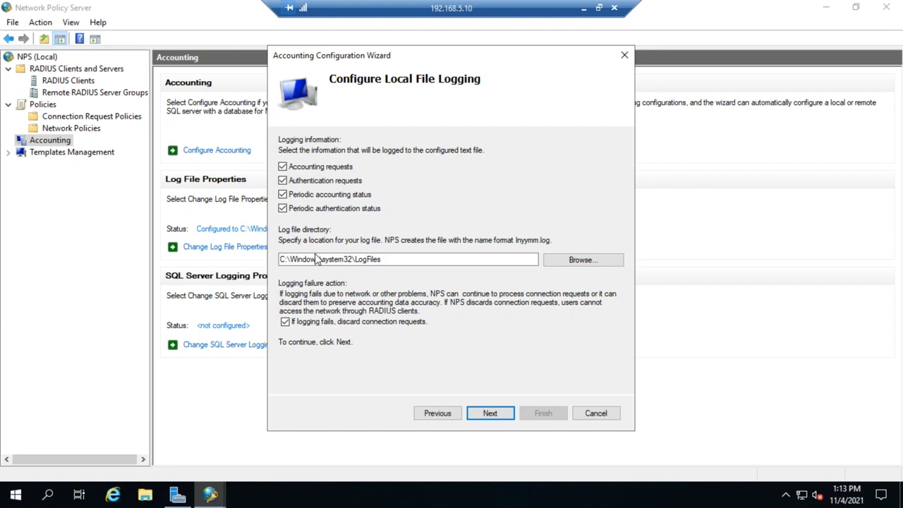
pyautogui.moveTo(311, 283)
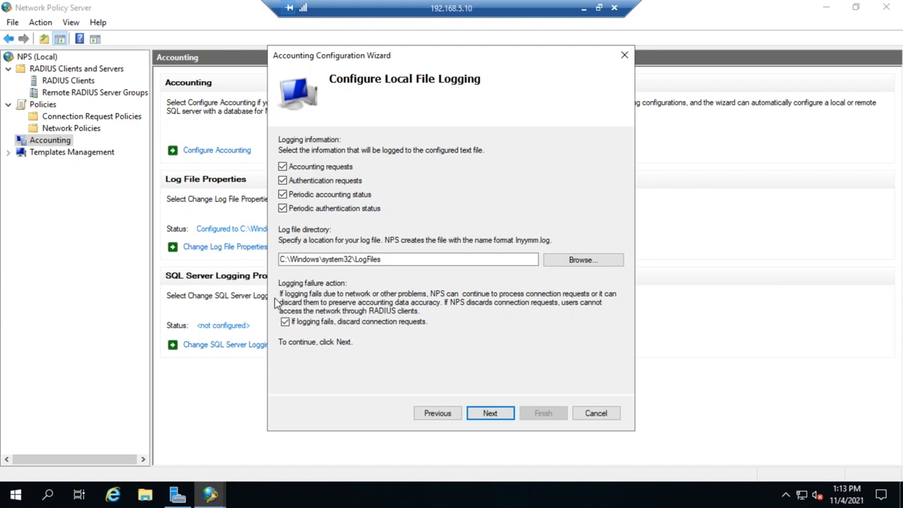
pyautogui.moveTo(401, 301)
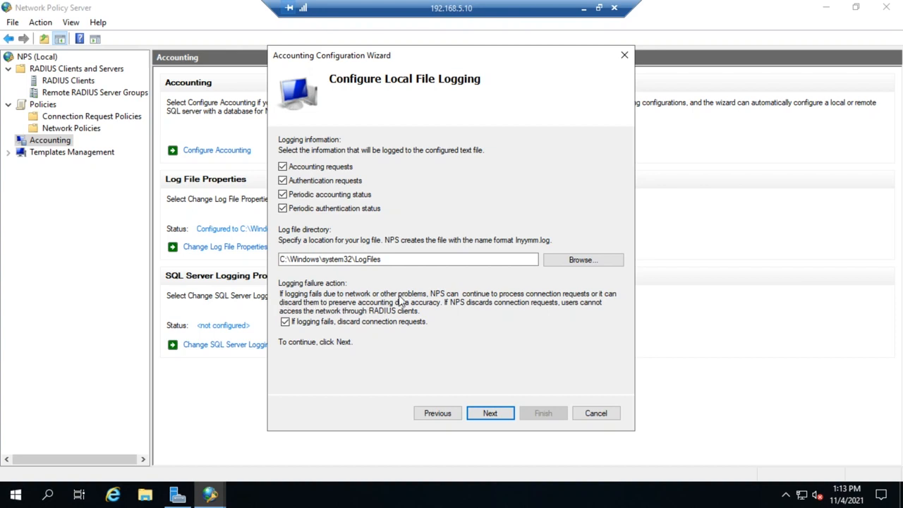
pyautogui.moveTo(600, 302)
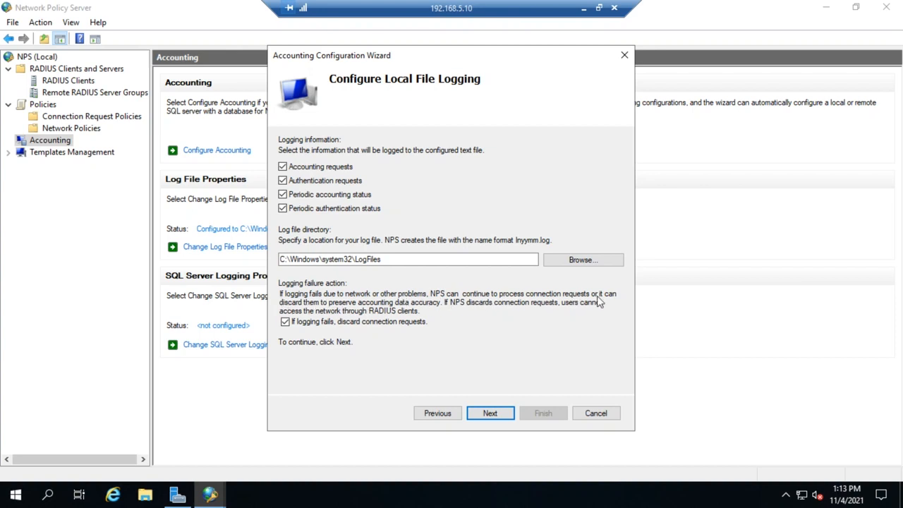
pyautogui.moveTo(286, 312)
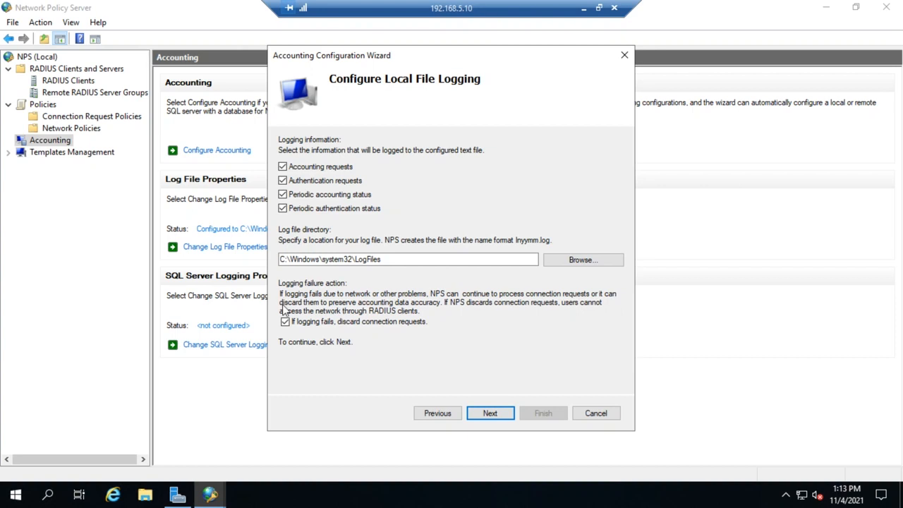
pyautogui.moveTo(444, 312)
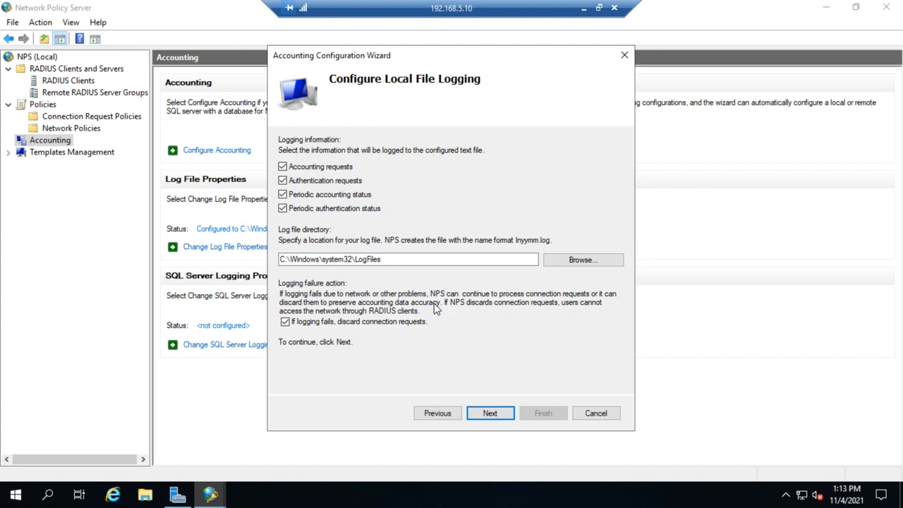
pyautogui.click(285, 321)
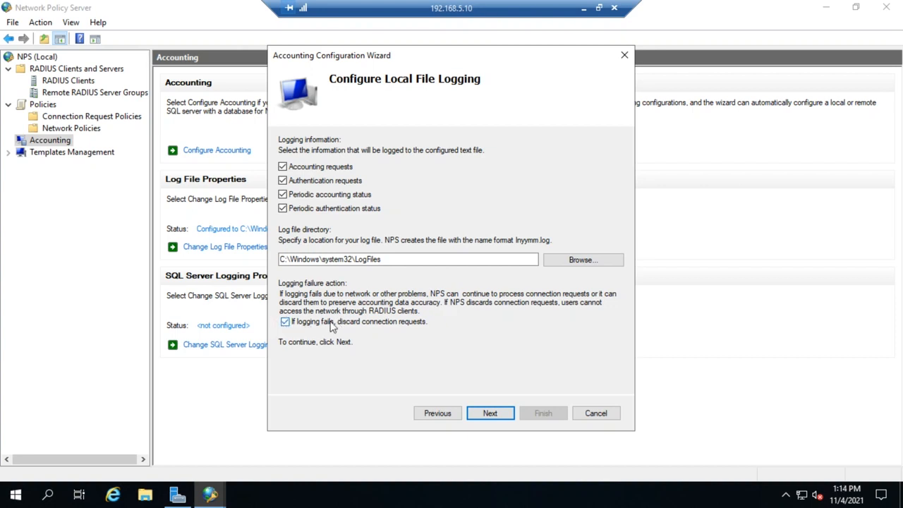
pyautogui.moveTo(374, 329)
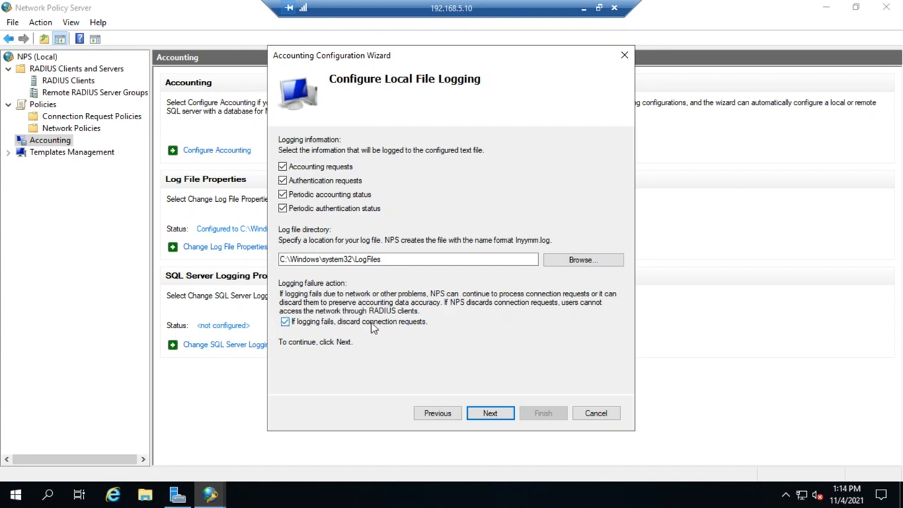
pyautogui.moveTo(367, 328)
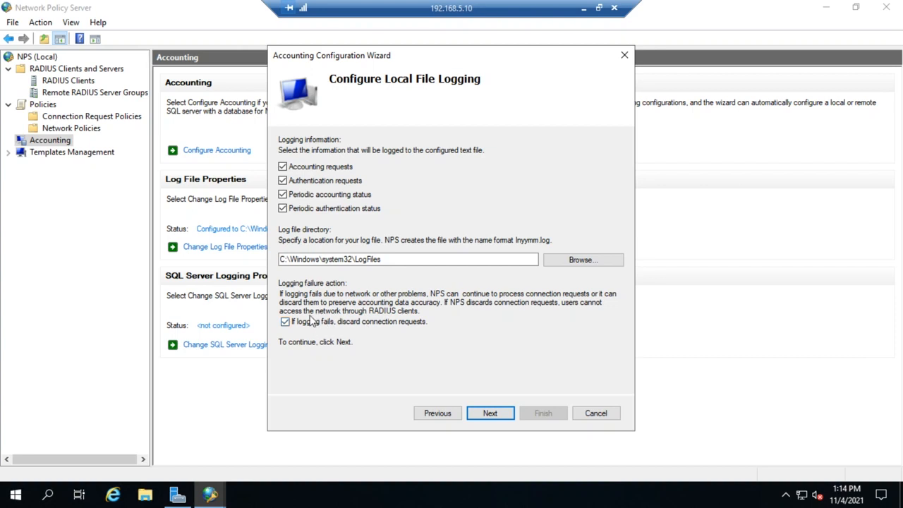
pyautogui.click(285, 322)
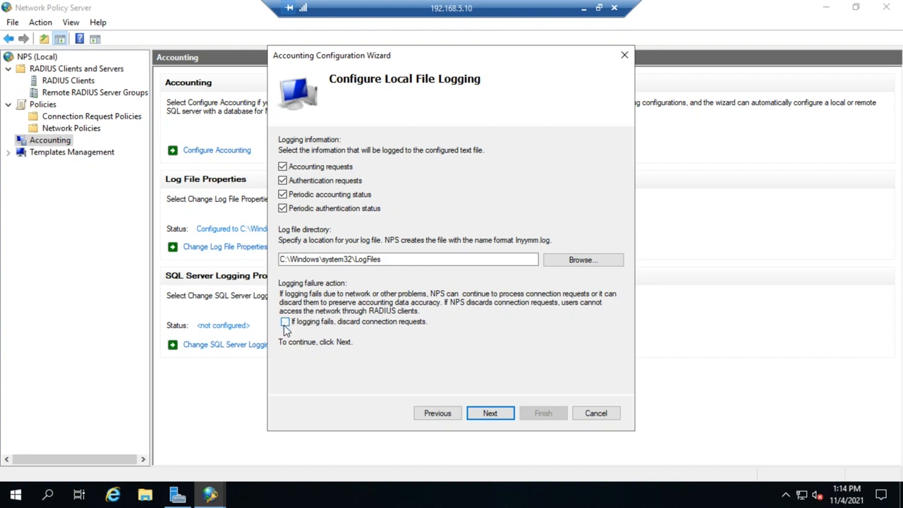
# - Re-enable 'If logging fails, discard connection requests' for local file logging
pyautogui.click(284, 321)
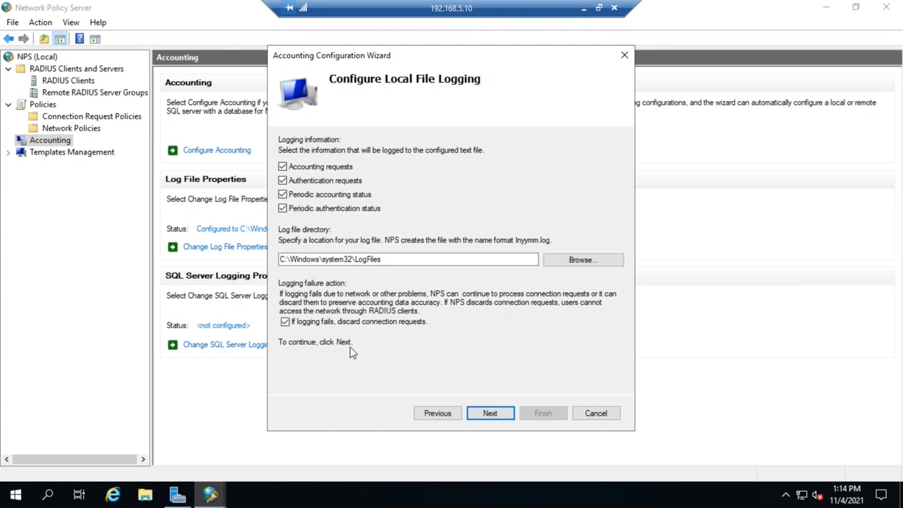
pyautogui.click(285, 321)
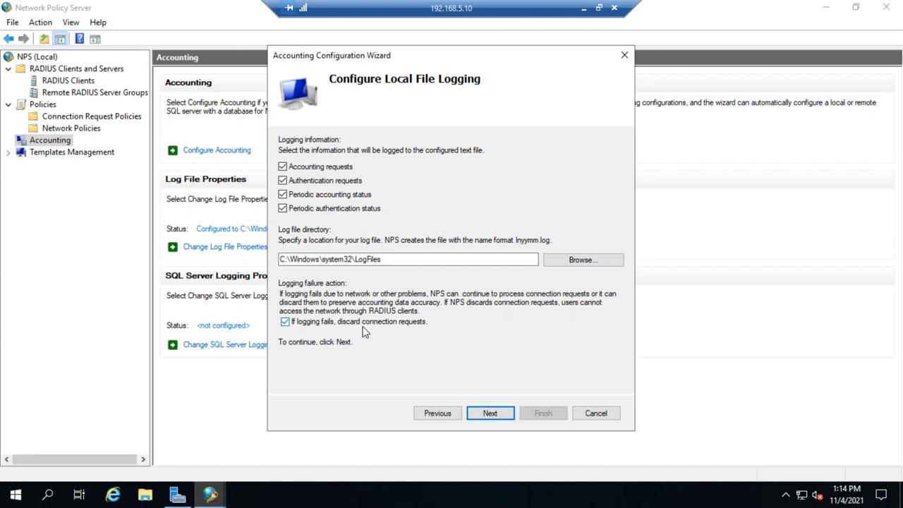
pyautogui.click(285, 322)
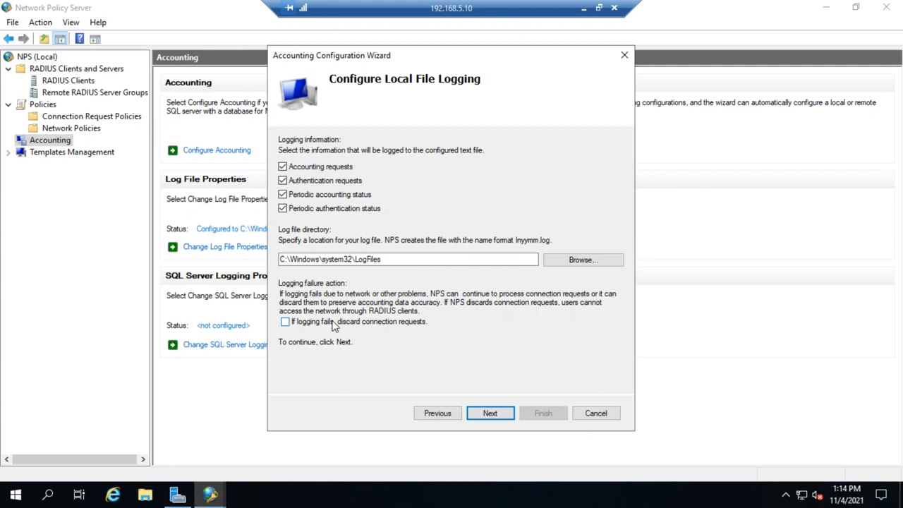
pyautogui.click(285, 322)
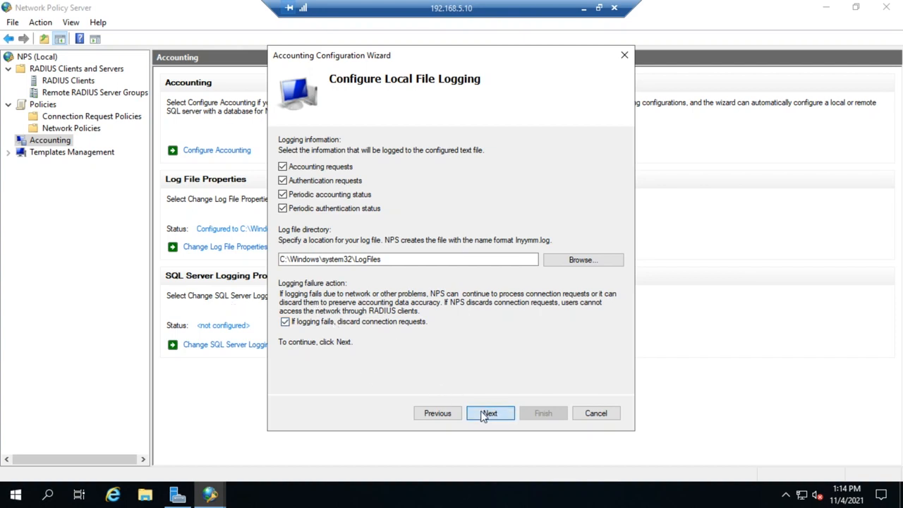
# - Review the Summary of the local text file settings and apply them so accounting is configured
pyautogui.click(490, 413)
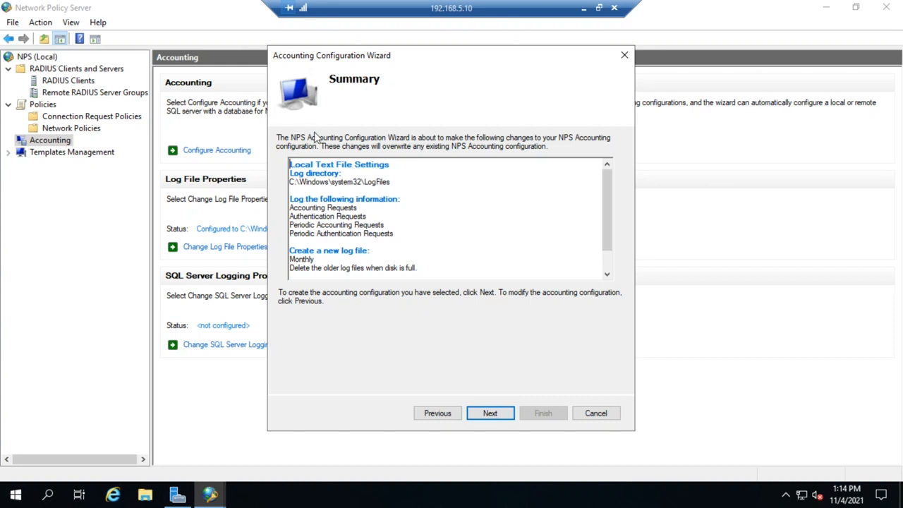
pyautogui.moveTo(343, 199)
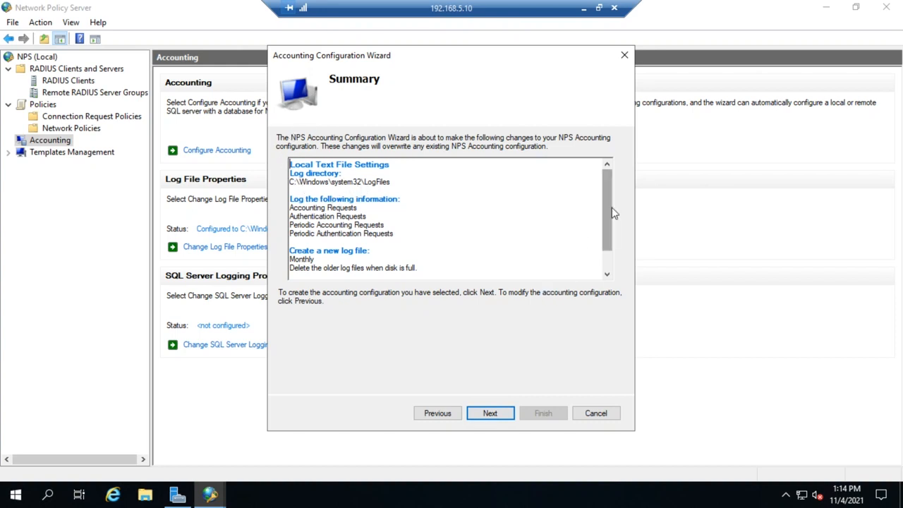
pyautogui.scroll(-3)
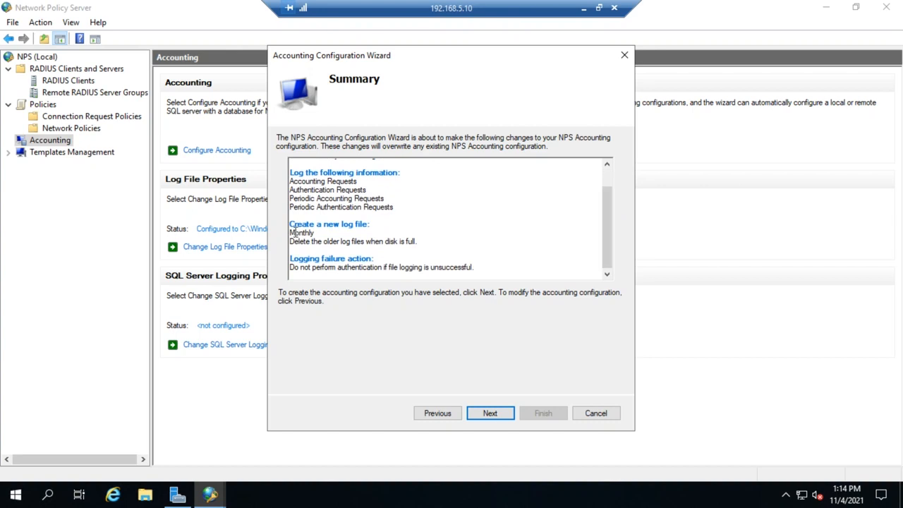
pyautogui.moveTo(417, 240)
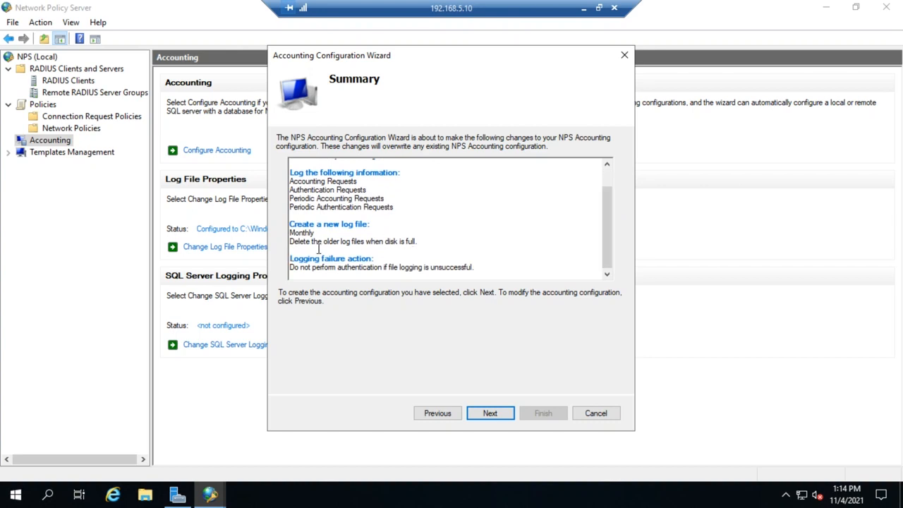
pyautogui.moveTo(453, 282)
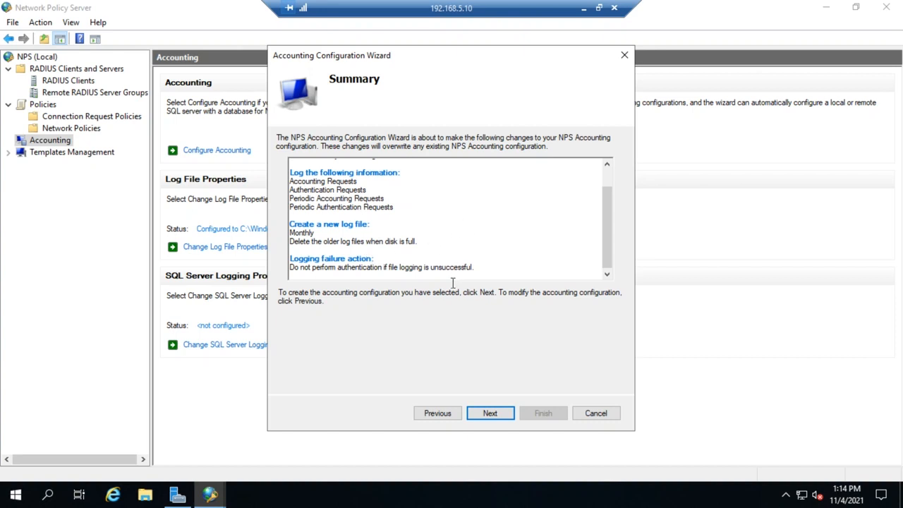
pyautogui.moveTo(453, 322)
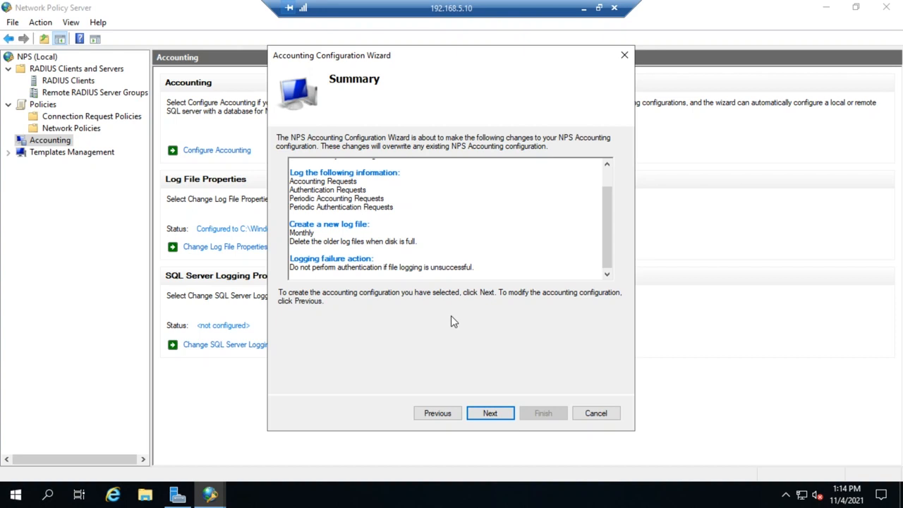
pyautogui.moveTo(324, 274)
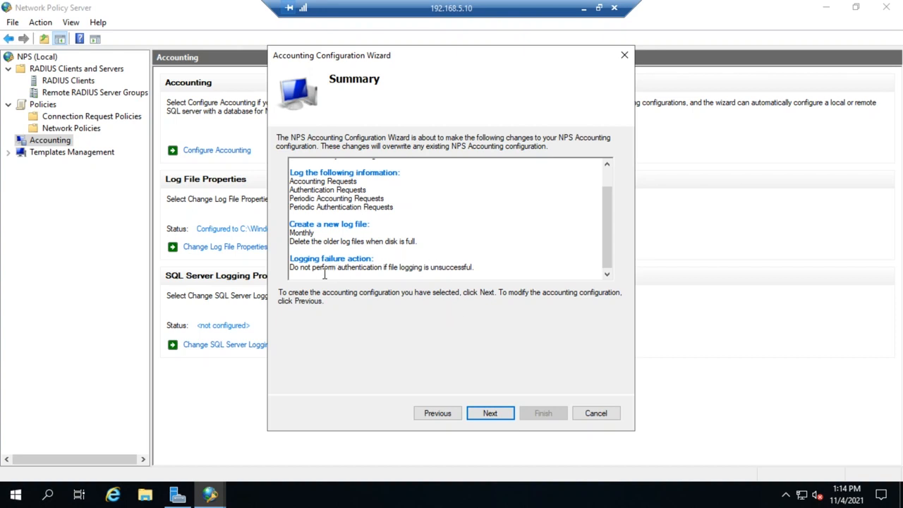
pyautogui.moveTo(262, 276)
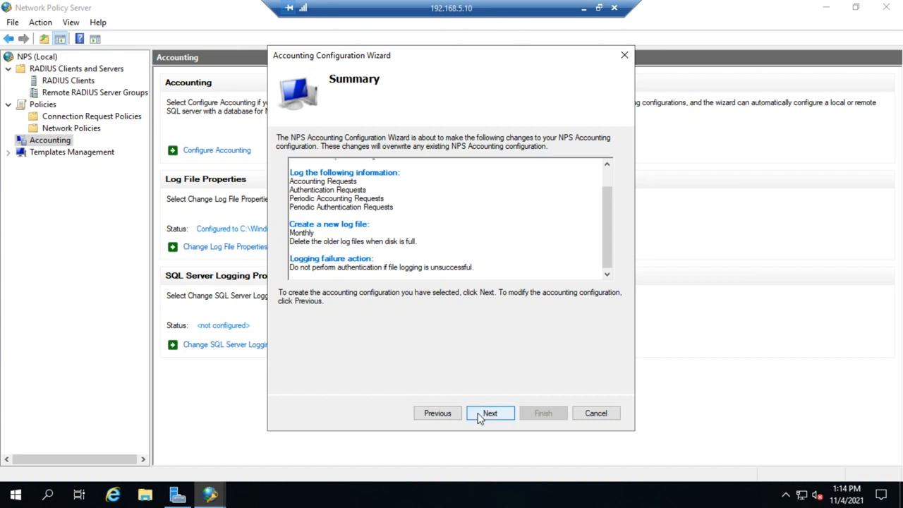
pyautogui.click(489, 413)
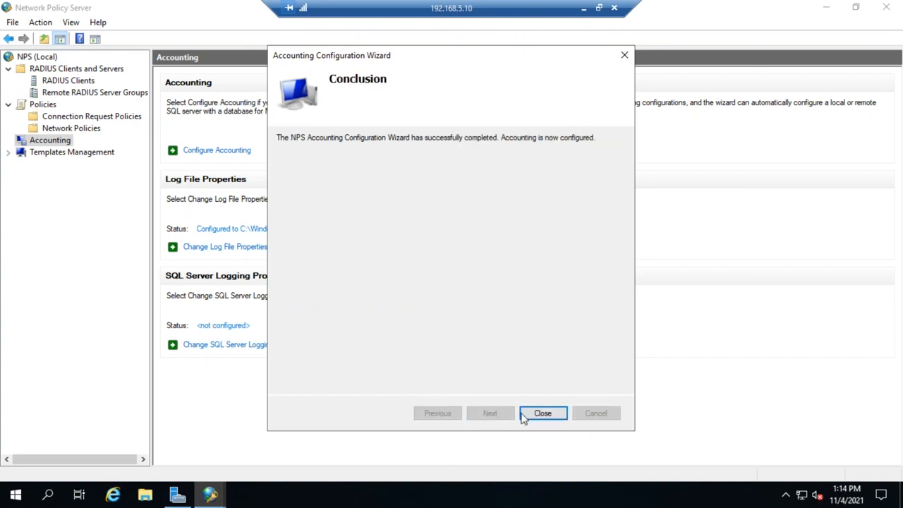
# - Close the wizard, then check Log File Properties showing C:\Windows\system32\LogFiles and dismiss it
pyautogui.click(543, 413)
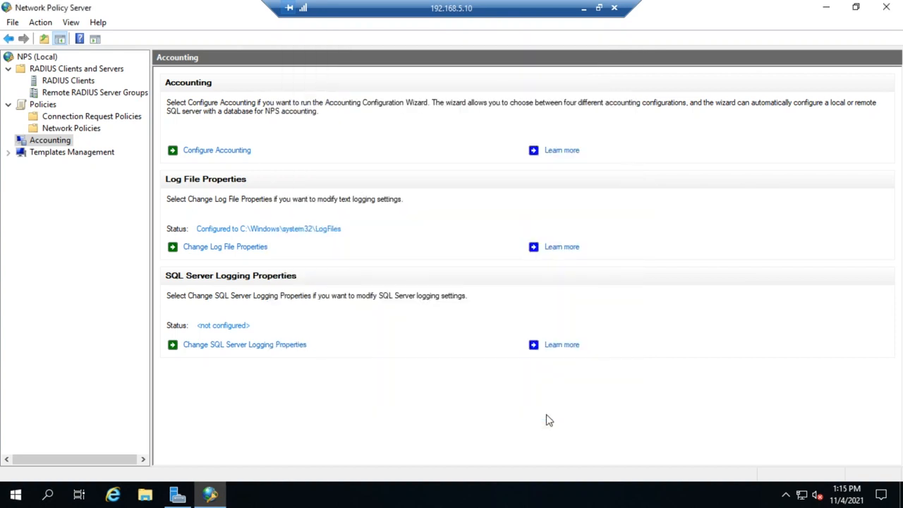
pyautogui.moveTo(220, 144)
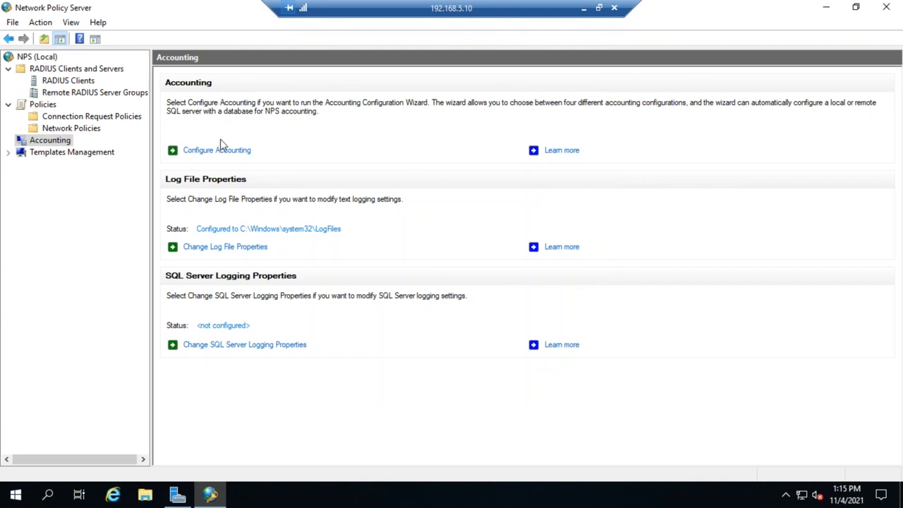
pyautogui.moveTo(225, 246)
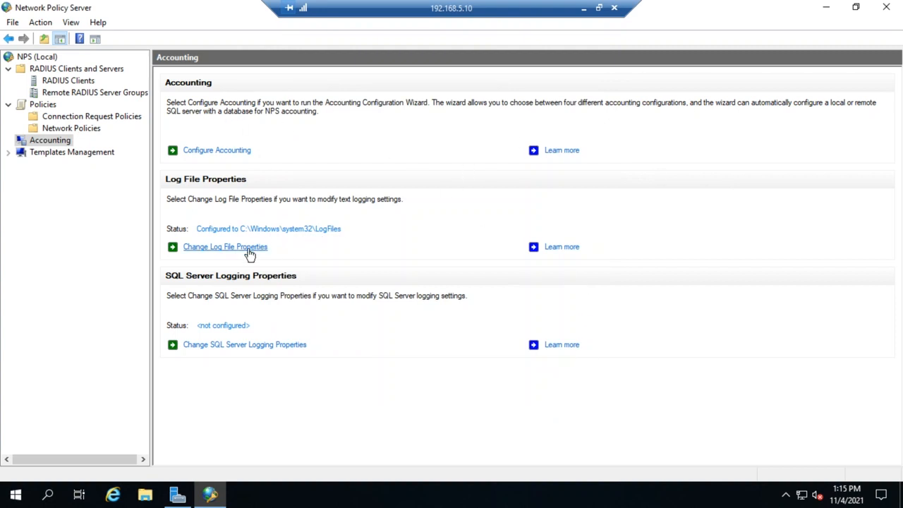
pyautogui.click(225, 246)
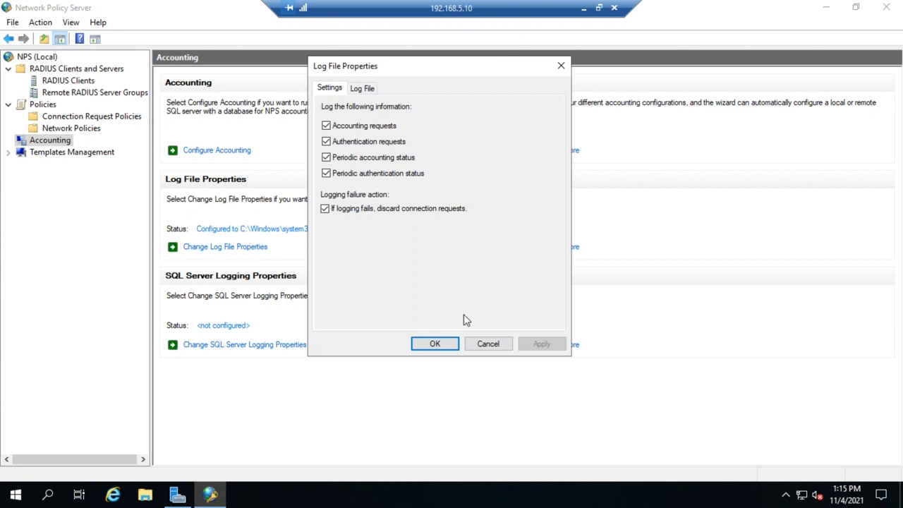
pyautogui.click(434, 344)
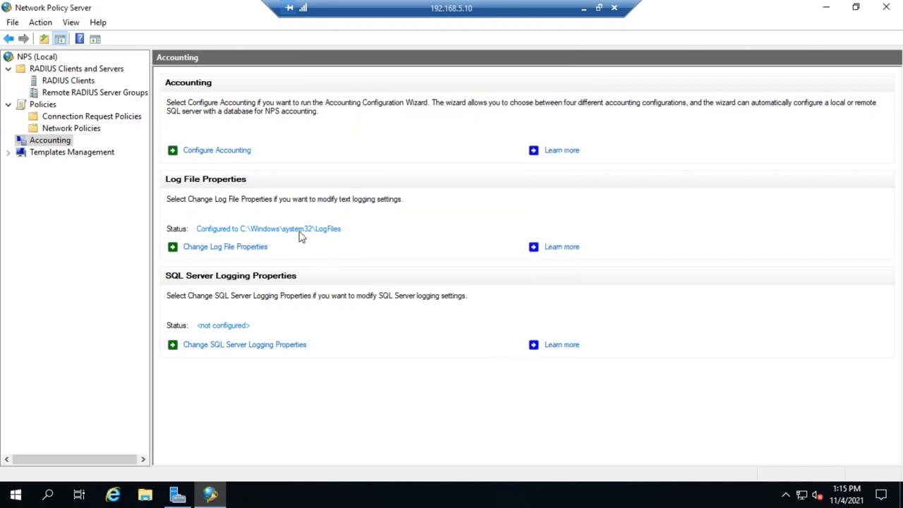
pyautogui.moveTo(197, 246)
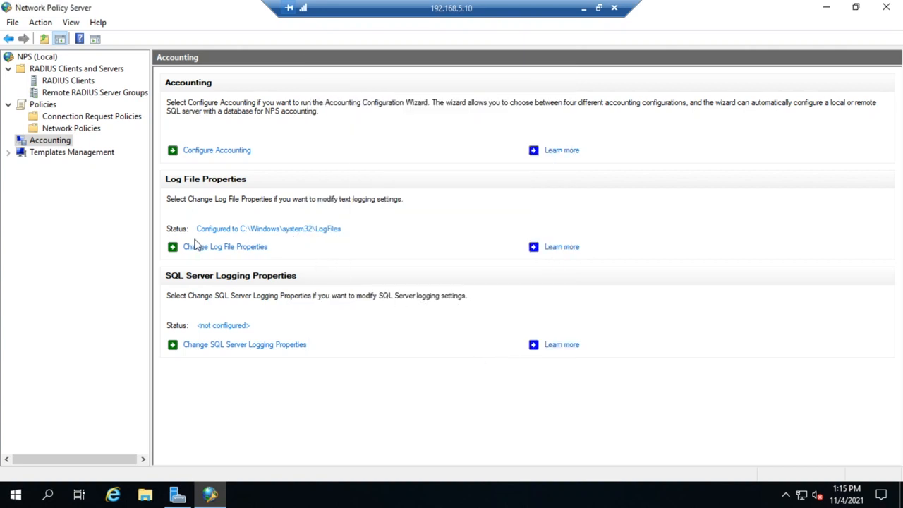
pyautogui.moveTo(233, 250)
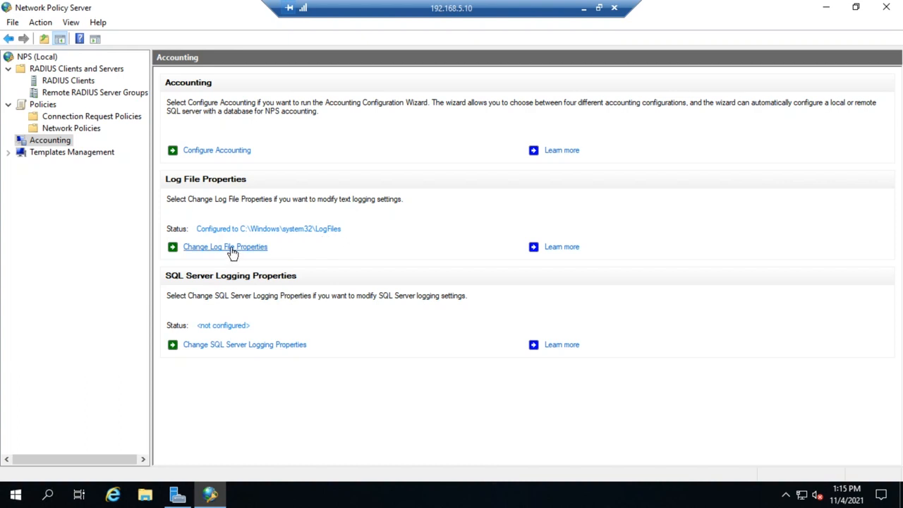
pyautogui.click(225, 247)
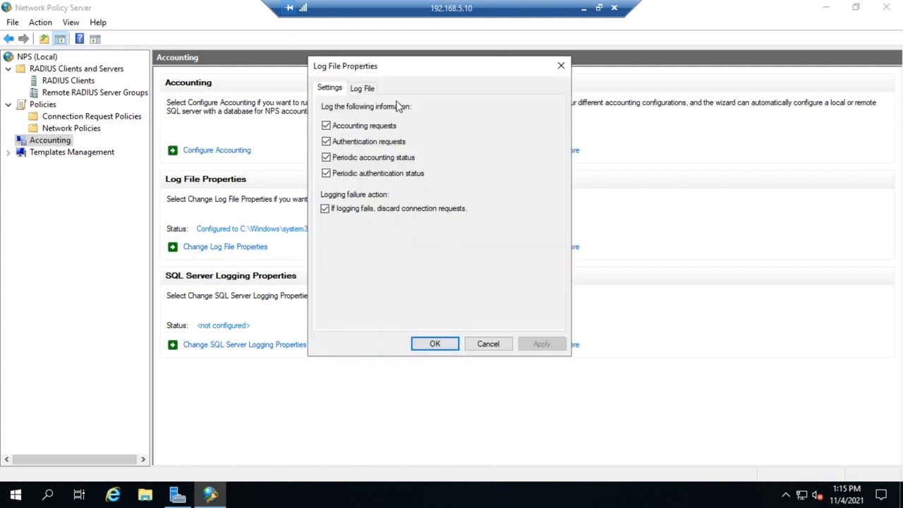
pyautogui.moveTo(395, 273)
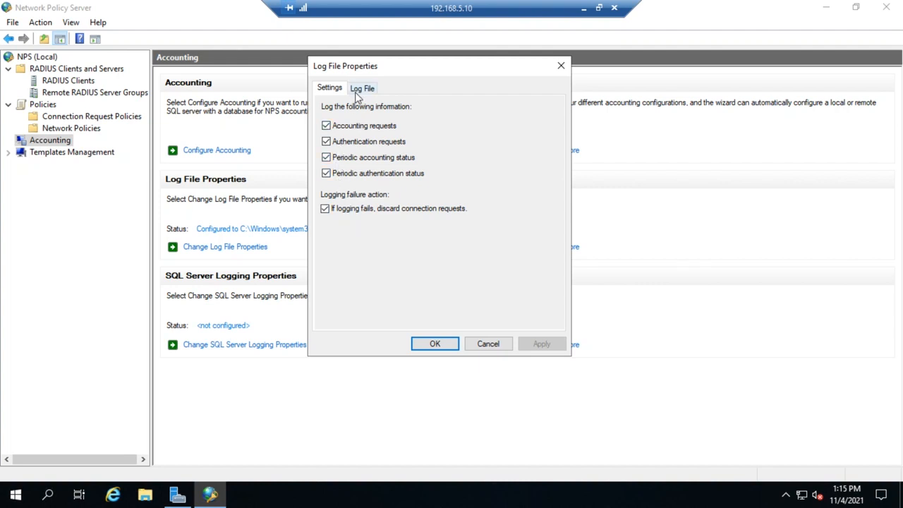
pyautogui.click(362, 88)
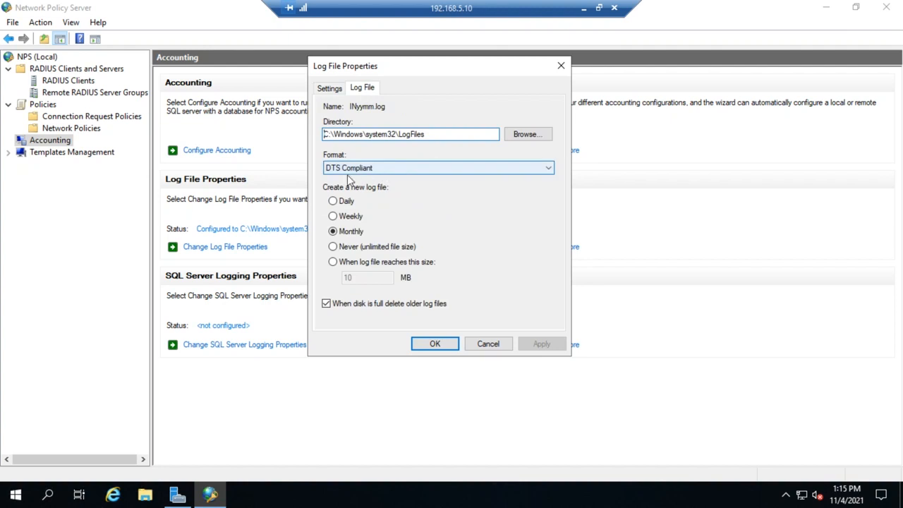
pyautogui.moveTo(425, 170)
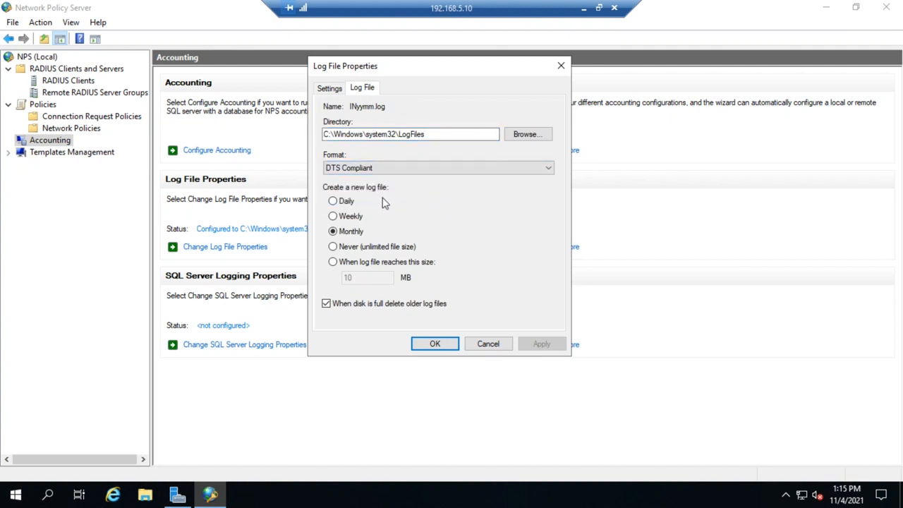
pyautogui.moveTo(351, 296)
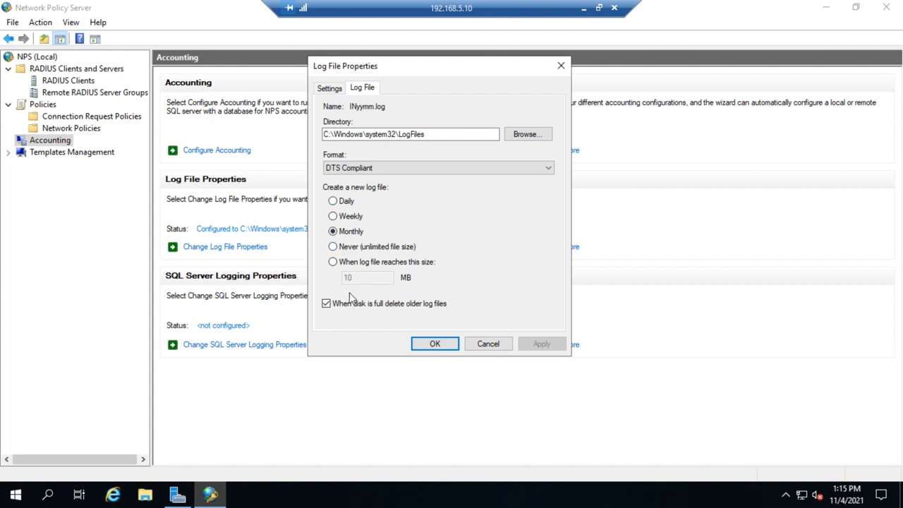
pyautogui.moveTo(472, 323)
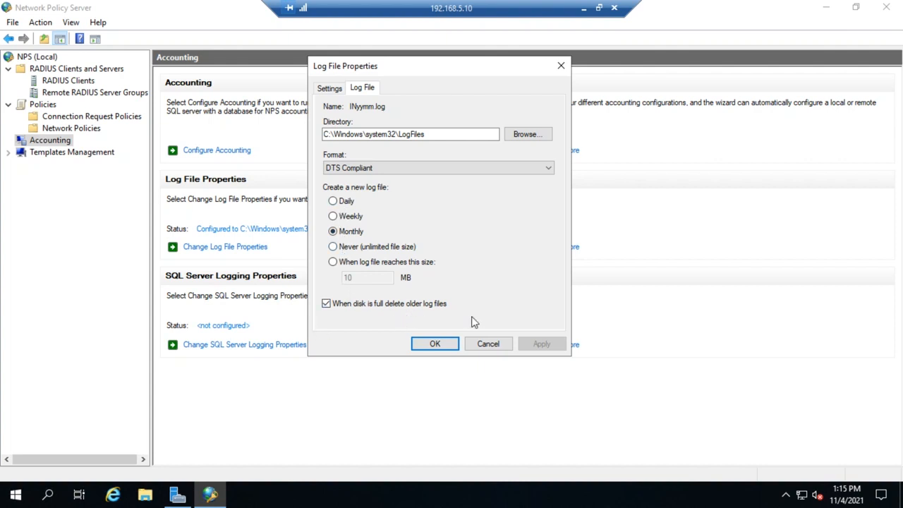
pyautogui.moveTo(462, 363)
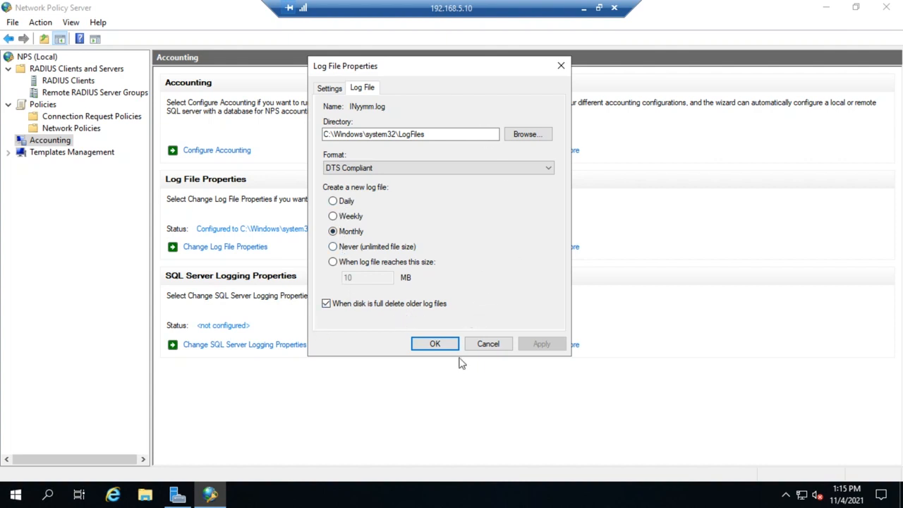
pyautogui.click(435, 344)
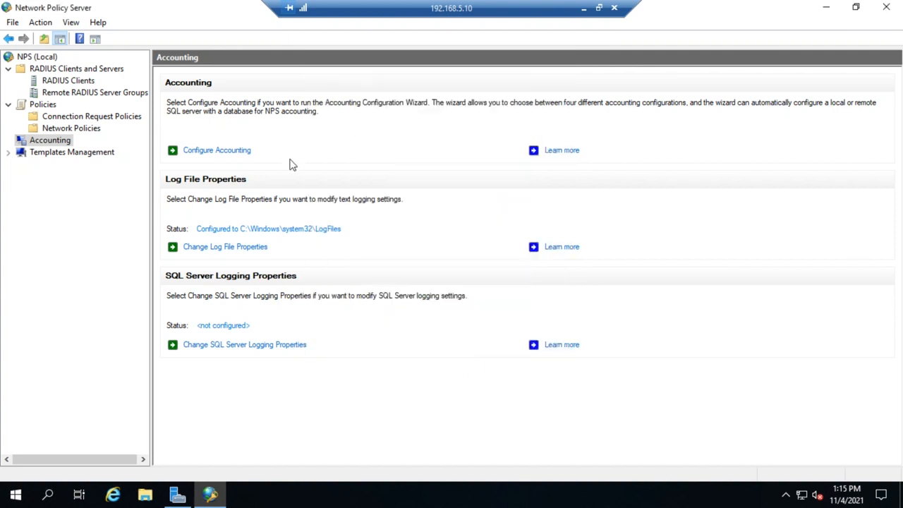
pyautogui.moveTo(304, 165)
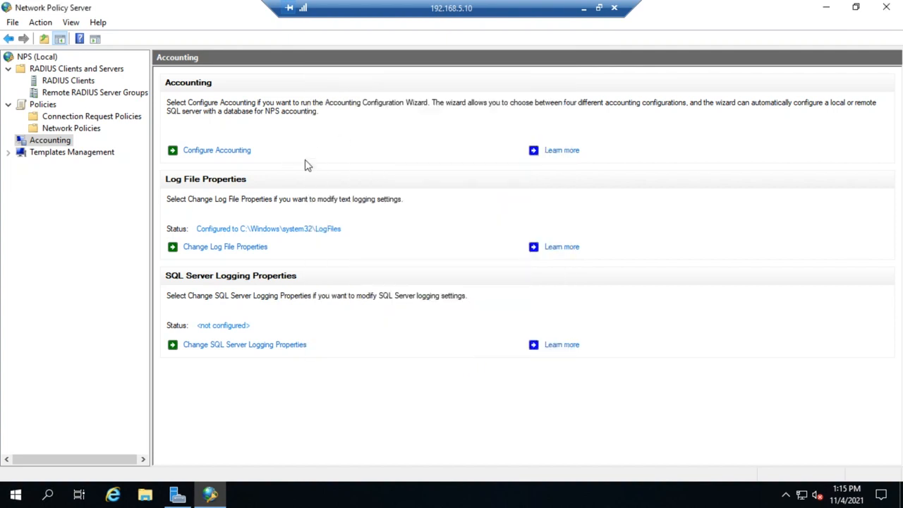